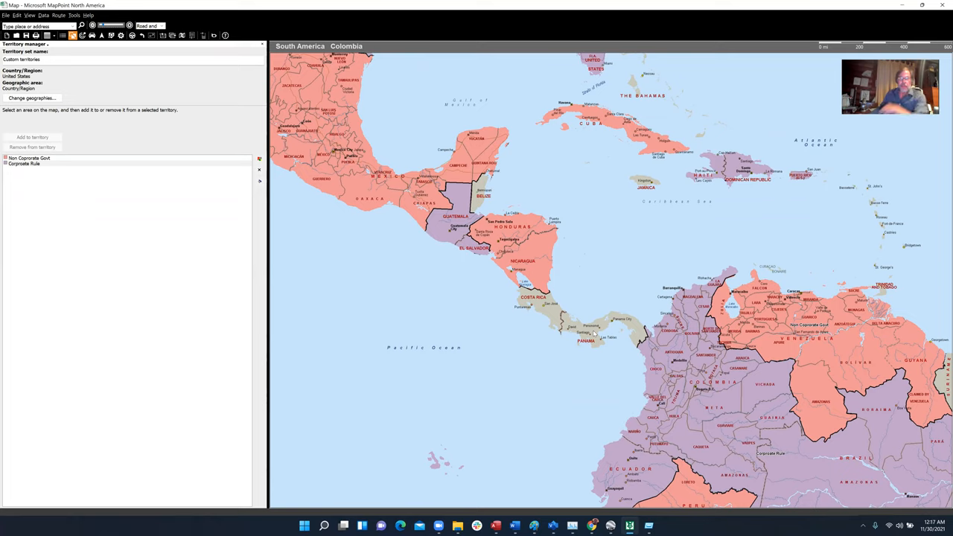
{"action": "mouse_move", "coordinate": [441, 366]}
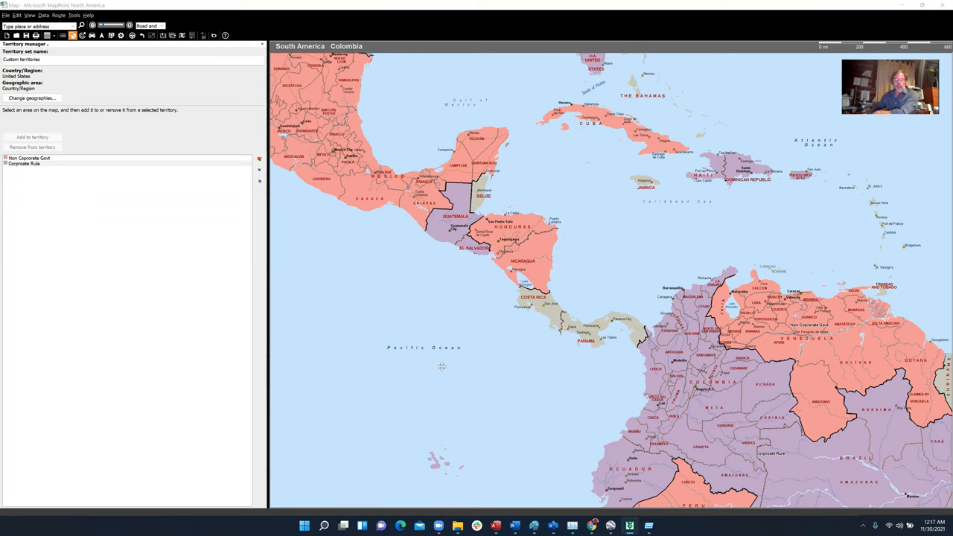
{"action": "mouse_move", "coordinate": [712, 209]}
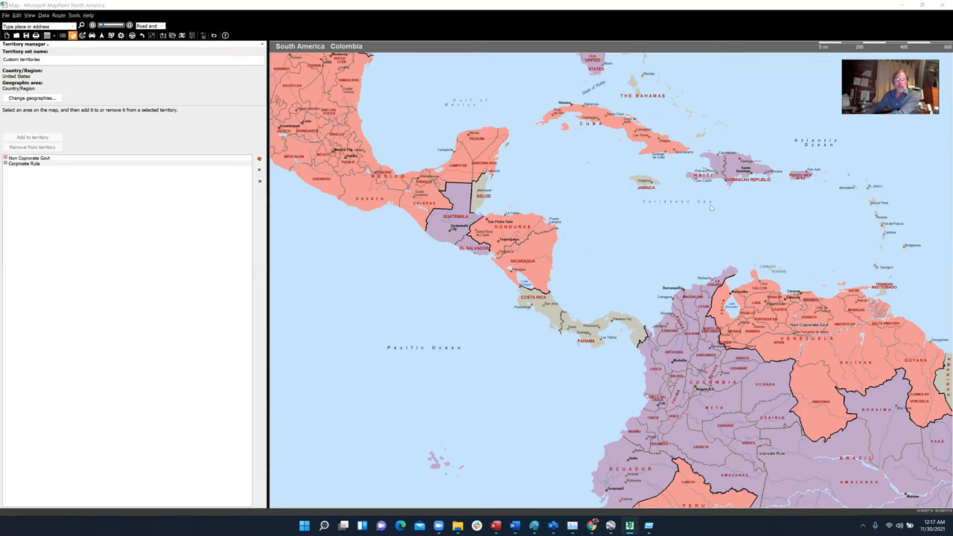
{"action": "mouse_move", "coordinate": [484, 262]}
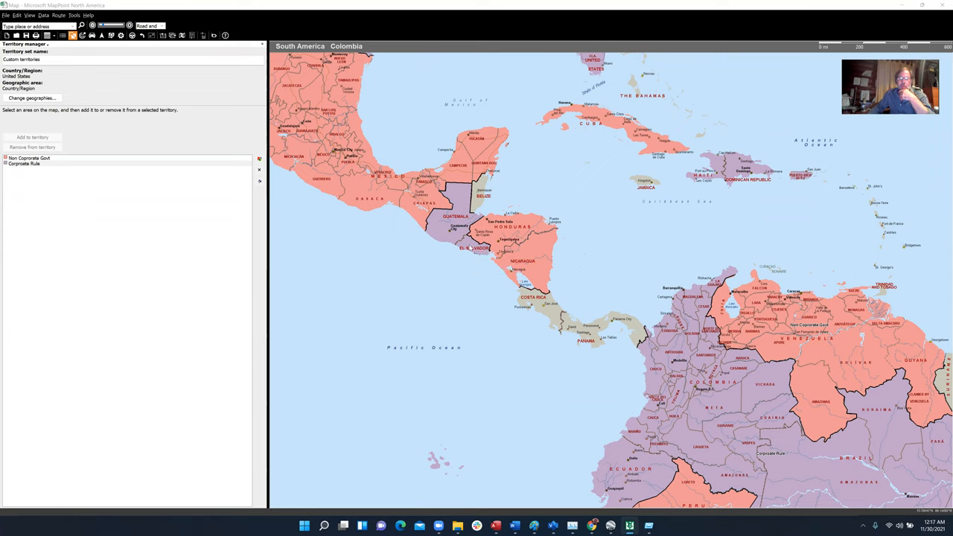
{"action": "mouse_move", "coordinate": [469, 248]}
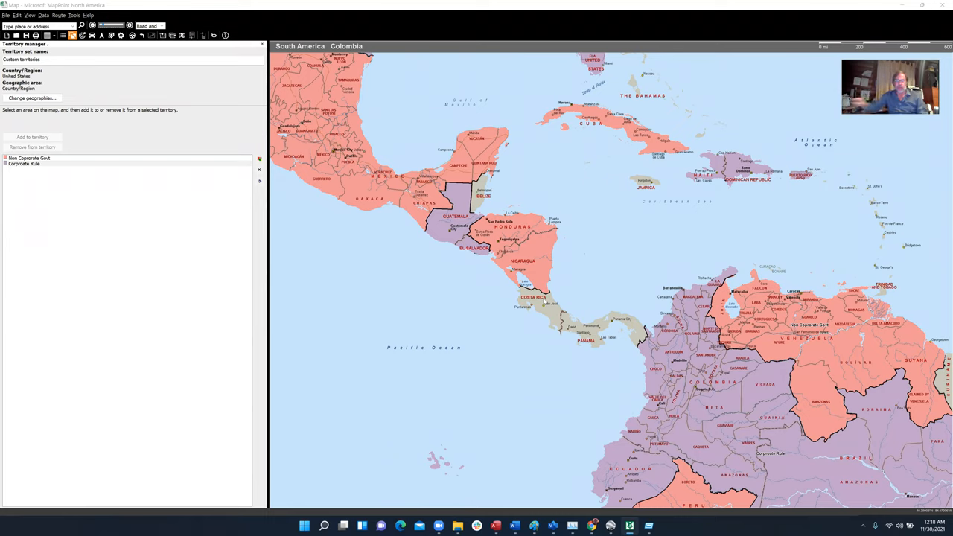
{"action": "mouse_move", "coordinate": [654, 216]}
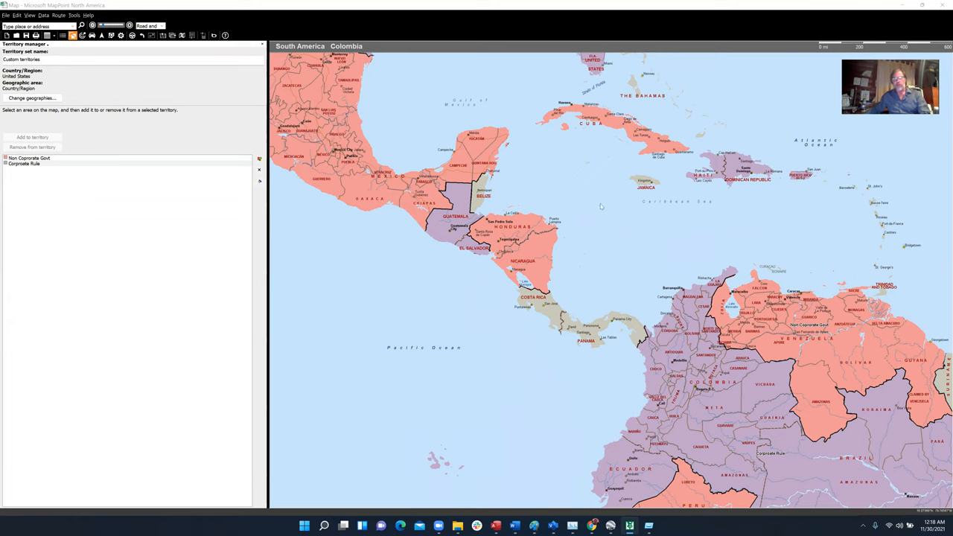
{"action": "mouse_move", "coordinate": [628, 247]}
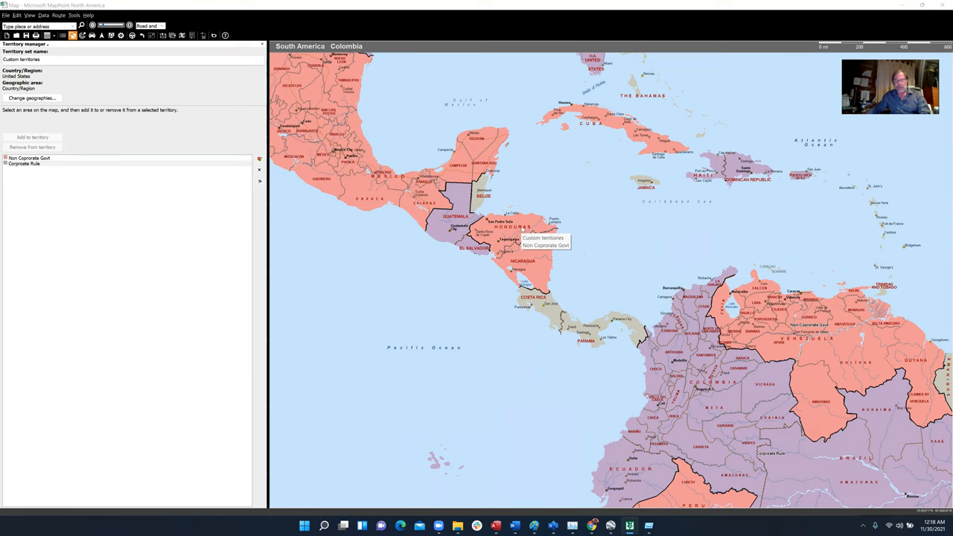
{"action": "mouse_move", "coordinate": [578, 241]}
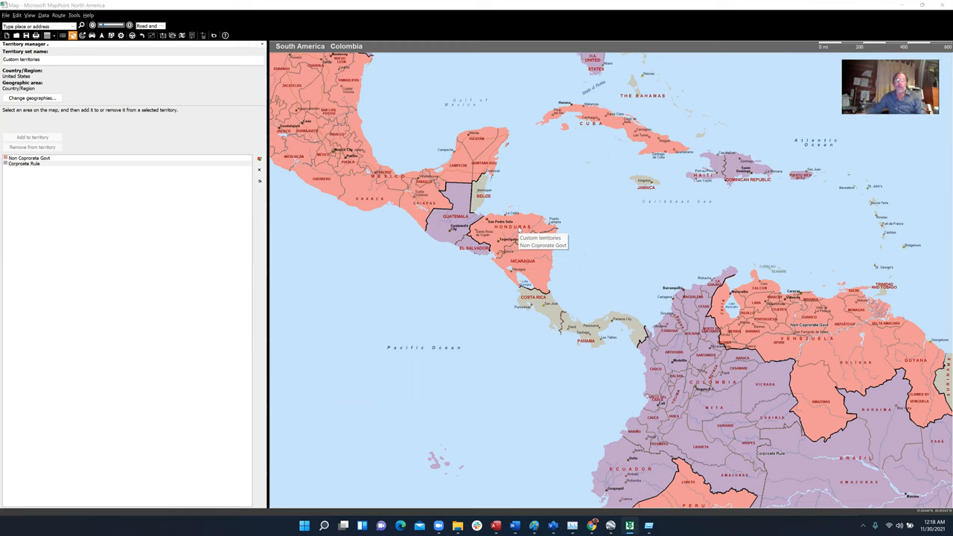
{"action": "mouse_move", "coordinate": [602, 253]}
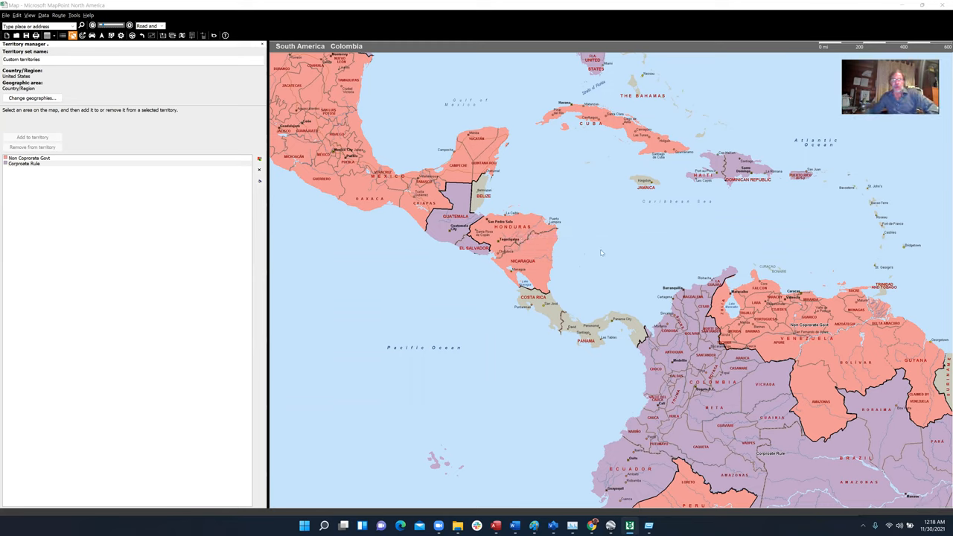
{"action": "mouse_move", "coordinate": [602, 253]}
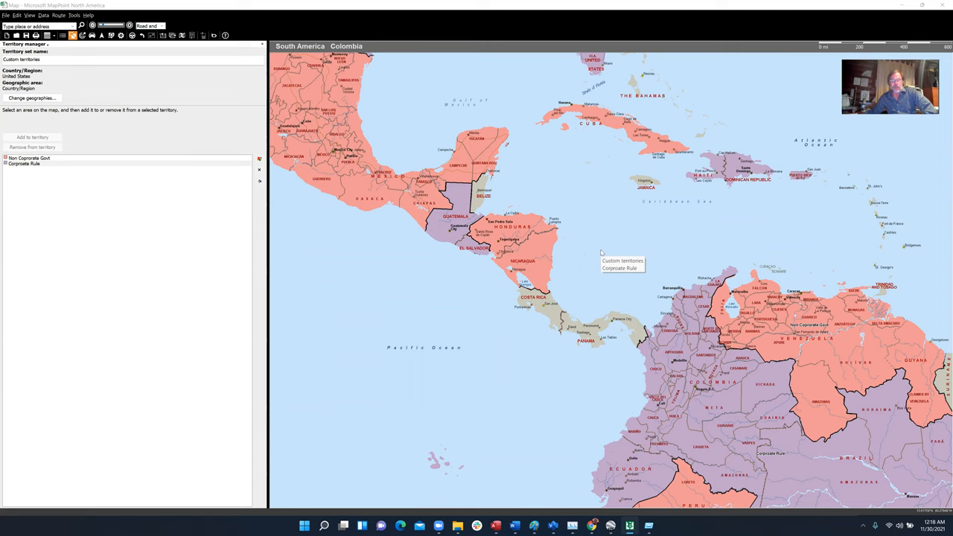
{"action": "mouse_move", "coordinate": [355, 240]}
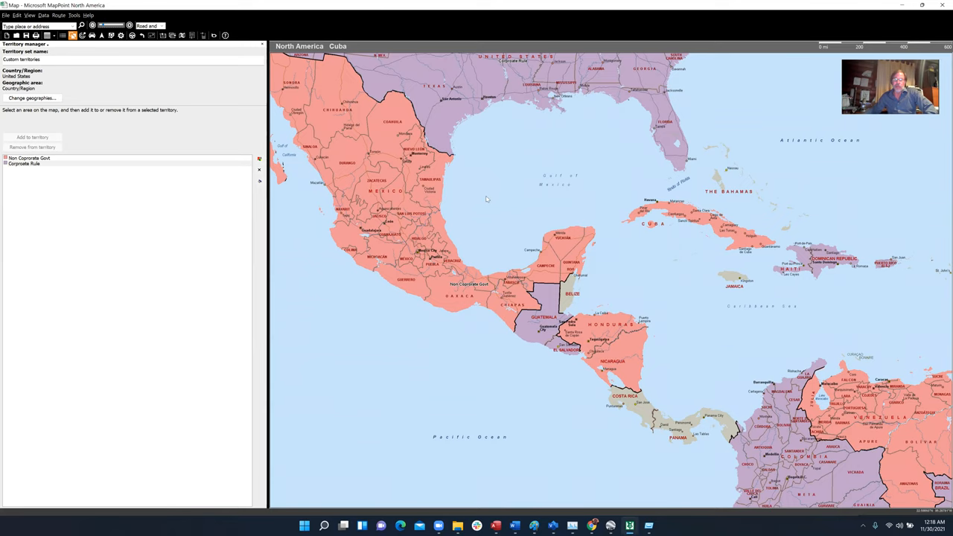
{"action": "mouse_move", "coordinate": [488, 234]}
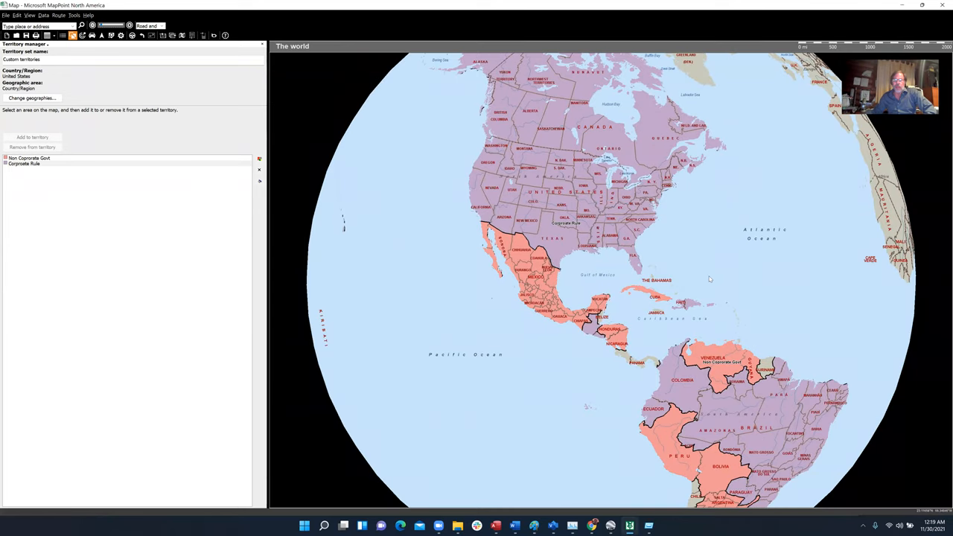
{"action": "mouse_move", "coordinate": [729, 290]}
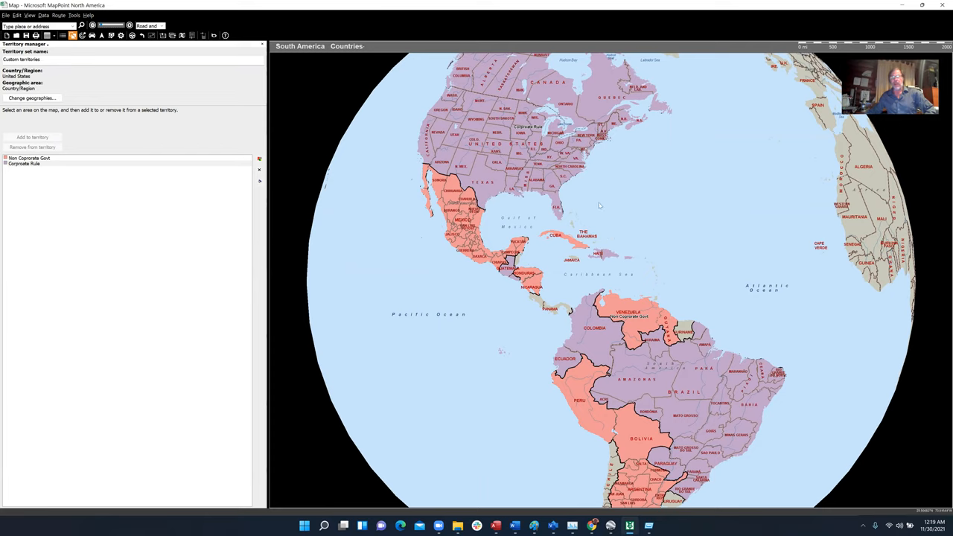
{"action": "mouse_move", "coordinate": [614, 216]}
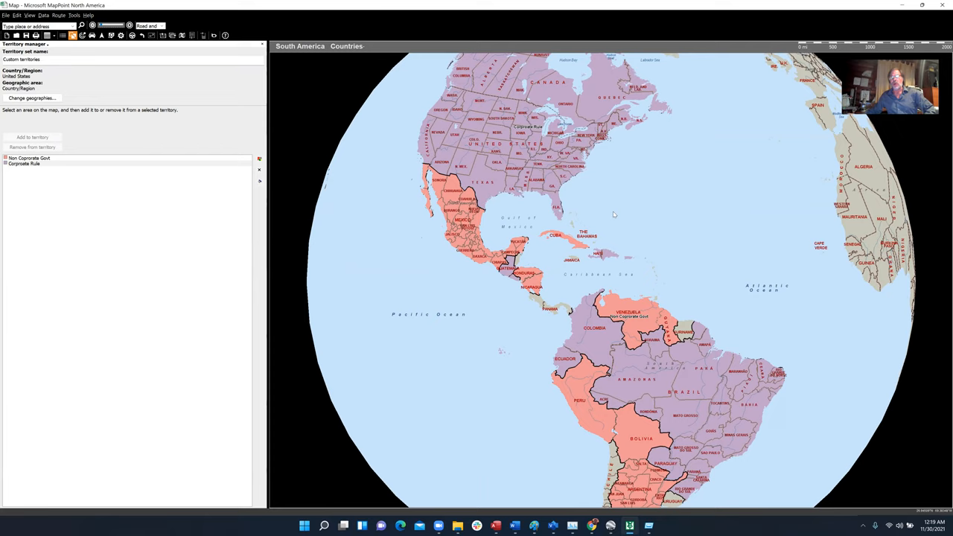
{"action": "mouse_move", "coordinate": [533, 206]}
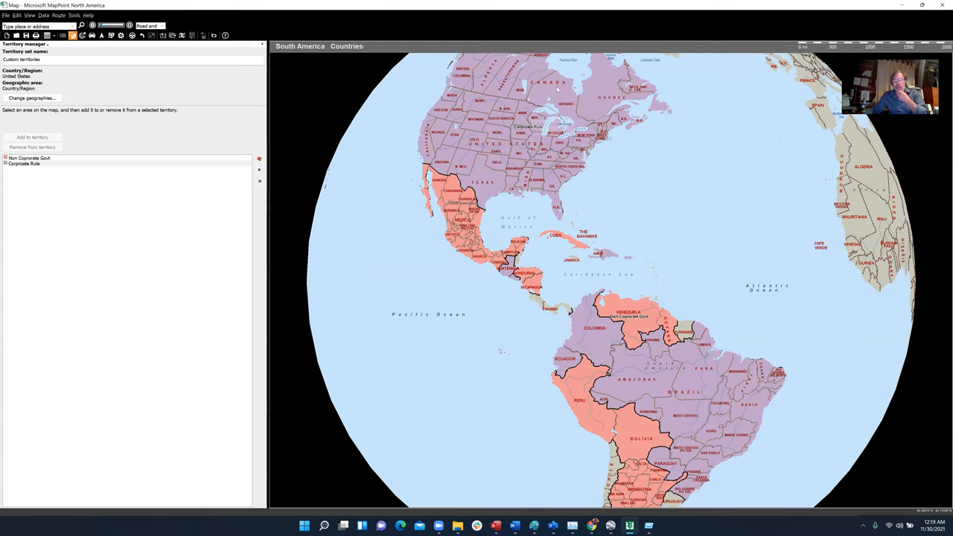
{"action": "mouse_move", "coordinate": [572, 90]}
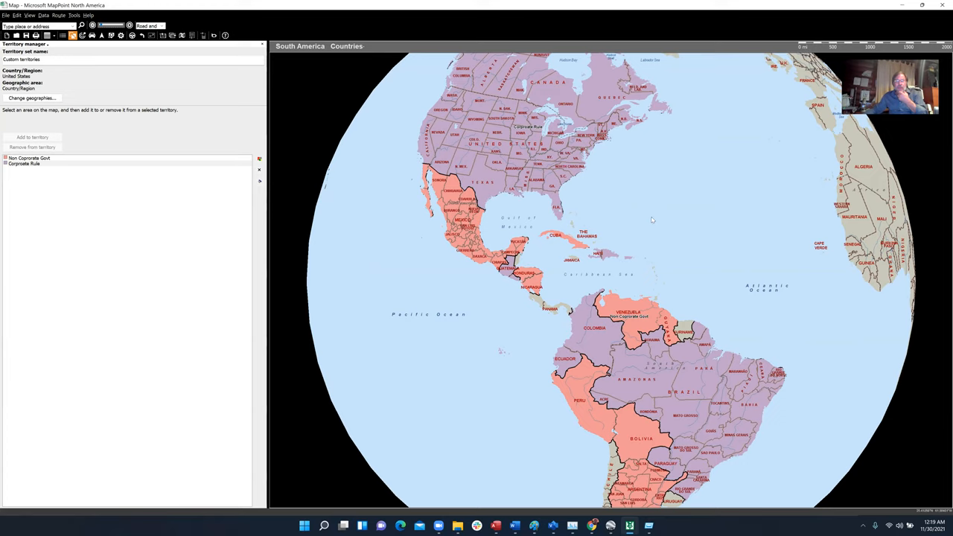
{"action": "mouse_move", "coordinate": [685, 276]}
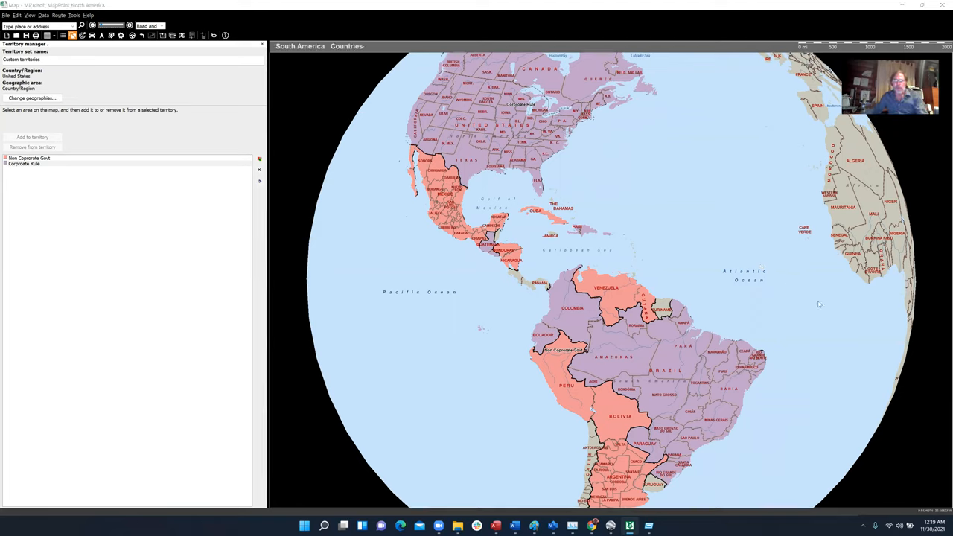
{"action": "mouse_move", "coordinate": [319, 346]}
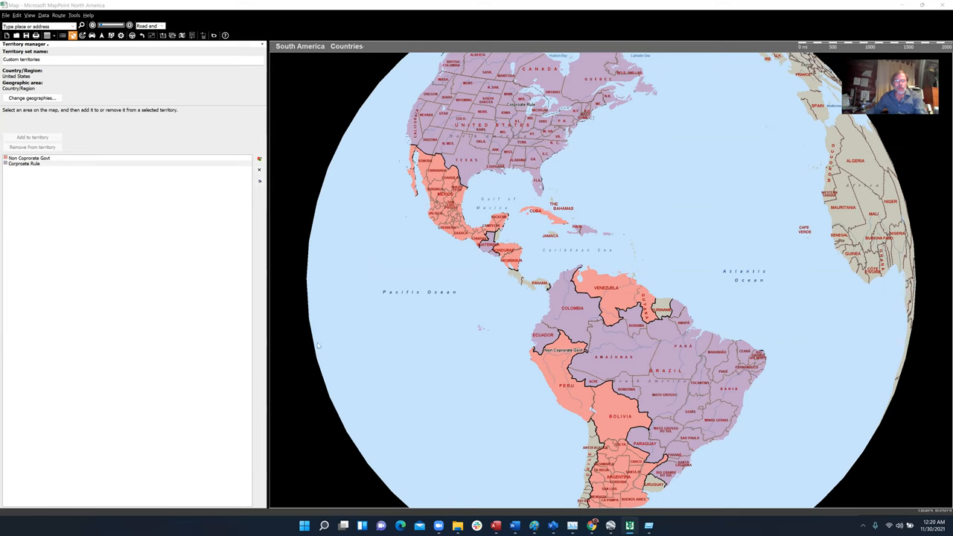
{"action": "mouse_move", "coordinate": [274, 417]}
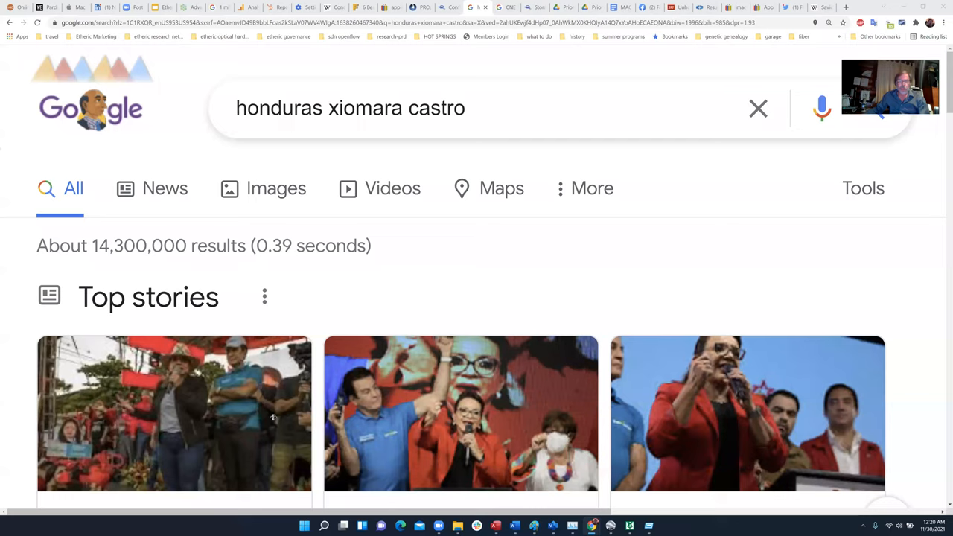
{"action": "mouse_move", "coordinate": [491, 396]}
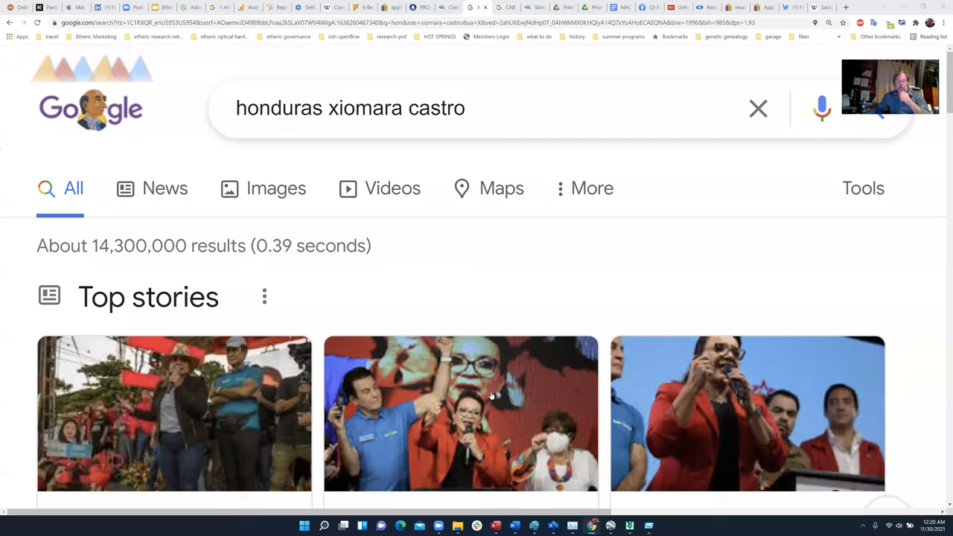
{"action": "mouse_move", "coordinate": [474, 414]}
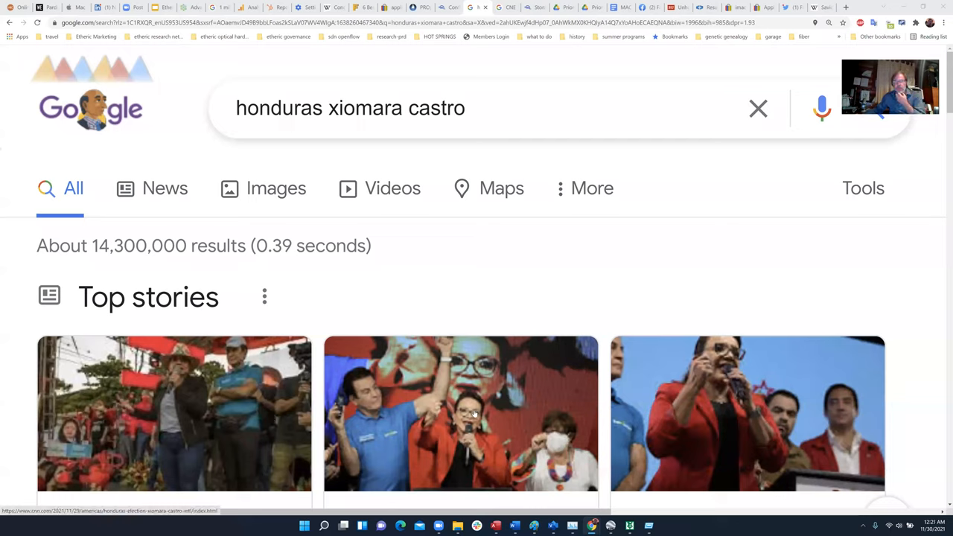
{"action": "mouse_move", "coordinate": [487, 420]}
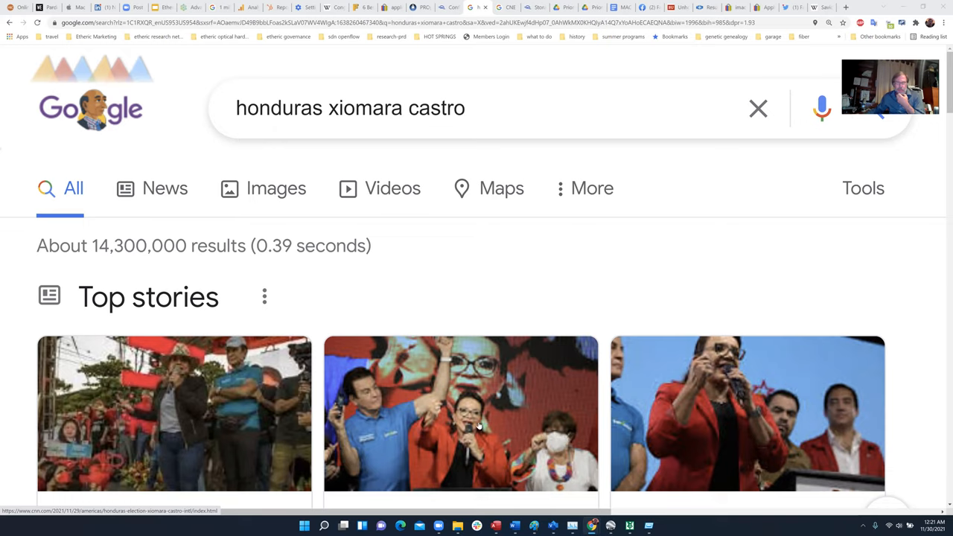
{"action": "mouse_move", "coordinate": [497, 423]}
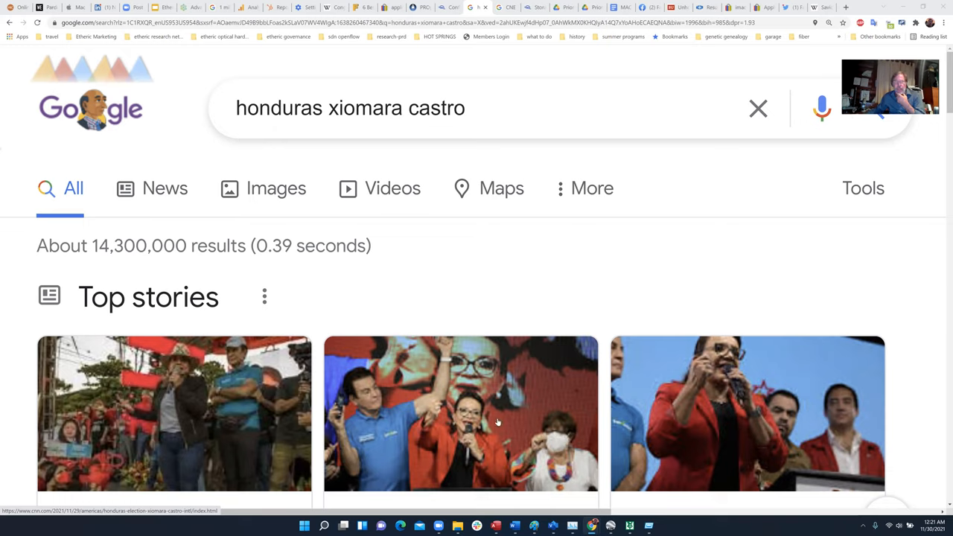
{"action": "mouse_move", "coordinate": [397, 417]}
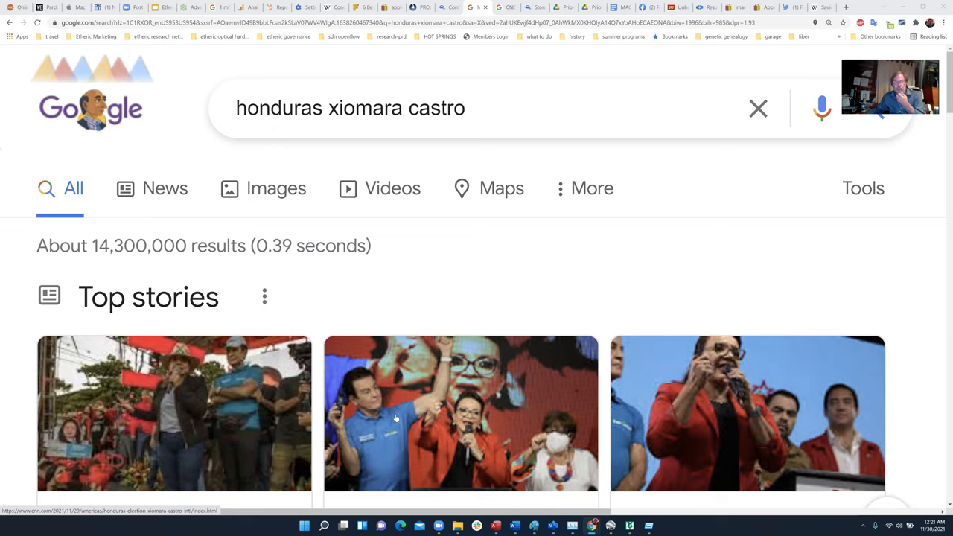
{"action": "mouse_move", "coordinate": [396, 423]}
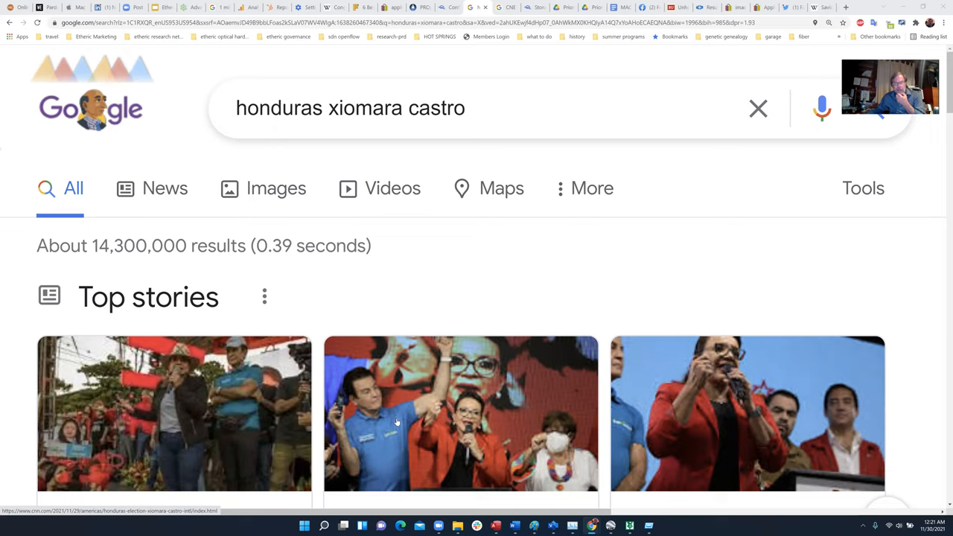
{"action": "mouse_move", "coordinate": [394, 429]}
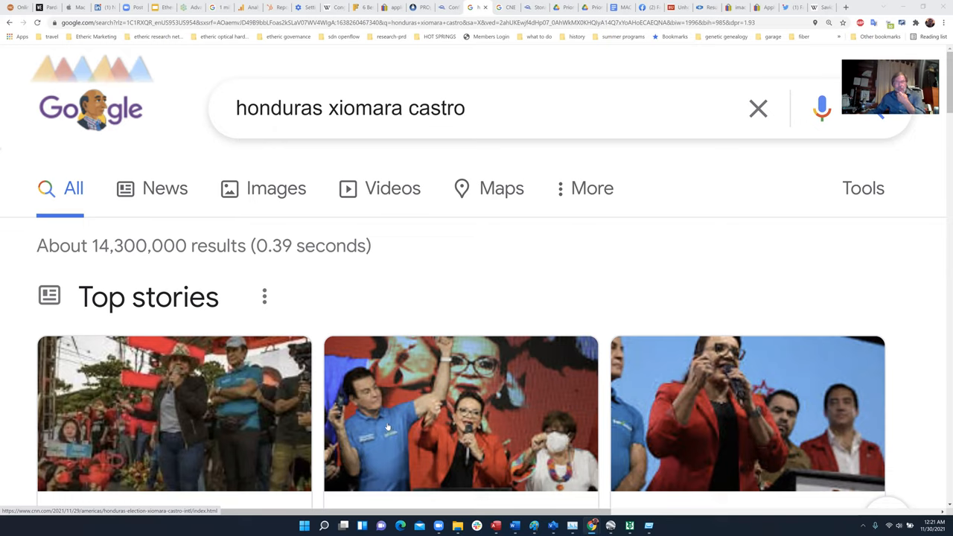
{"action": "mouse_move", "coordinate": [453, 435]}
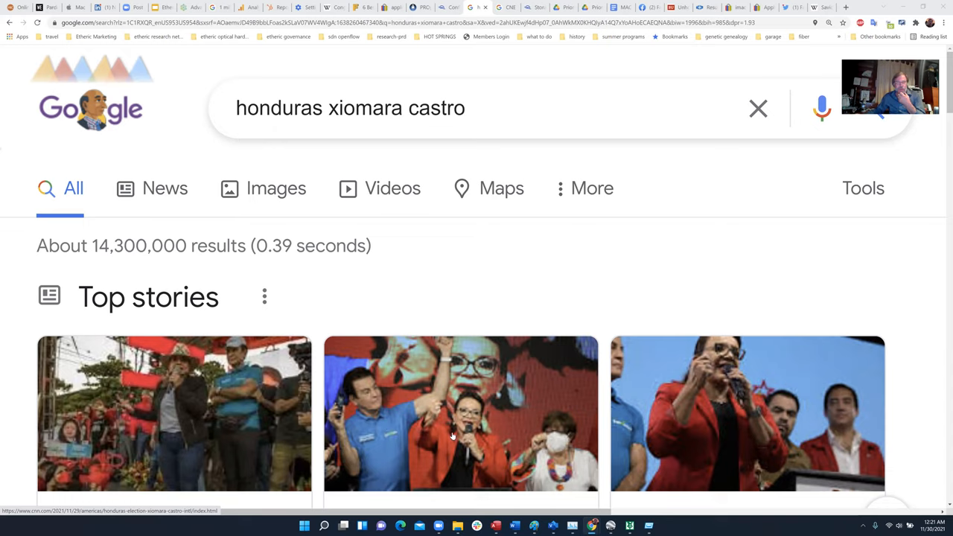
{"action": "mouse_move", "coordinate": [388, 431]}
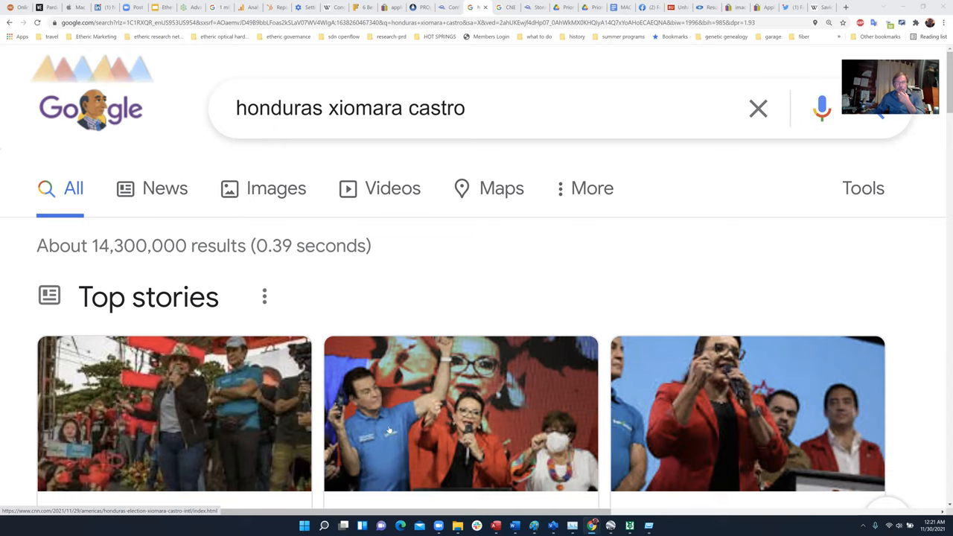
{"action": "mouse_move", "coordinate": [500, 319]}
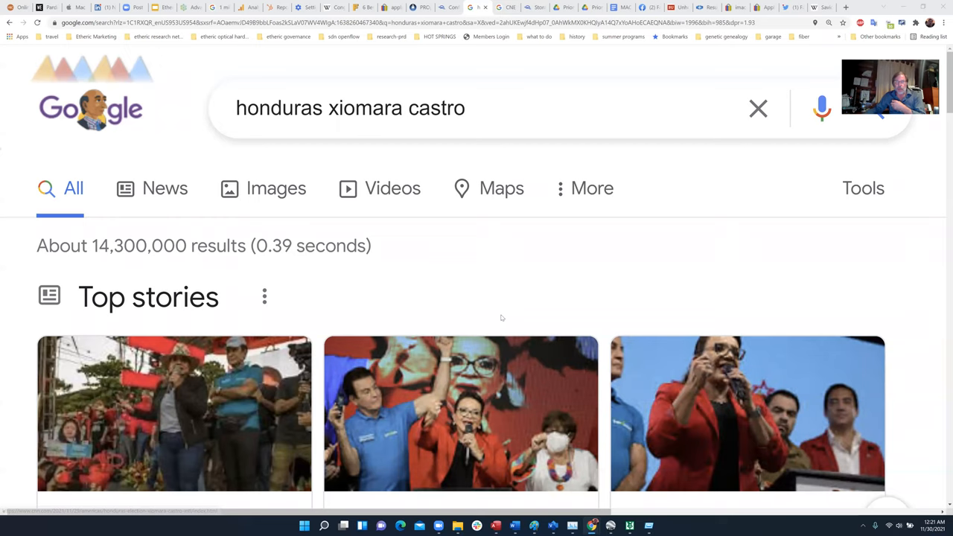
{"action": "mouse_move", "coordinate": [689, 295]}
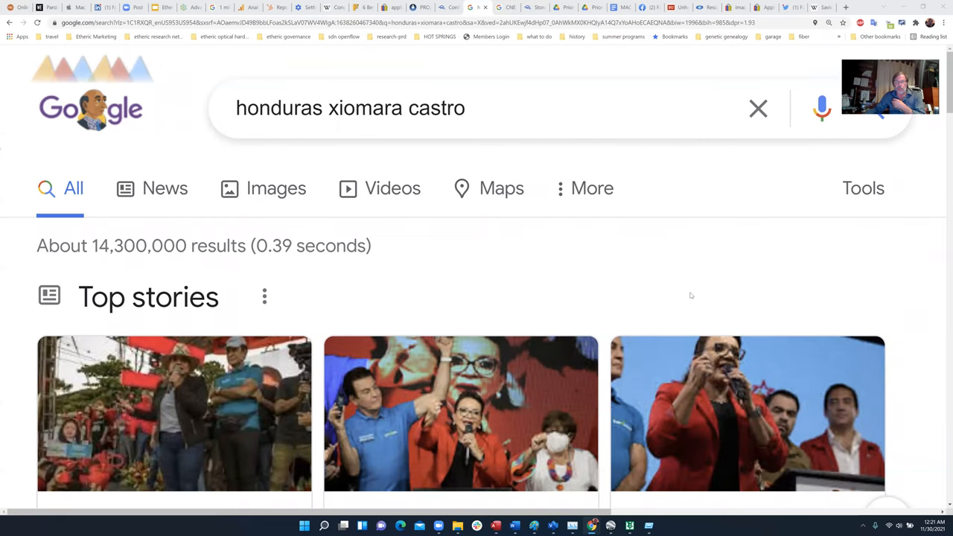
{"action": "mouse_move", "coordinate": [646, 316]}
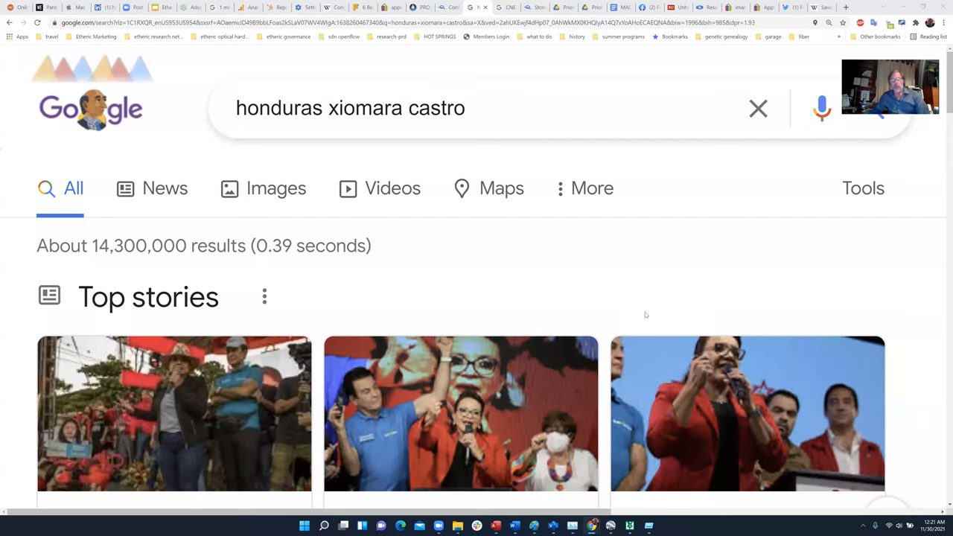
{"action": "mouse_move", "coordinate": [630, 348]}
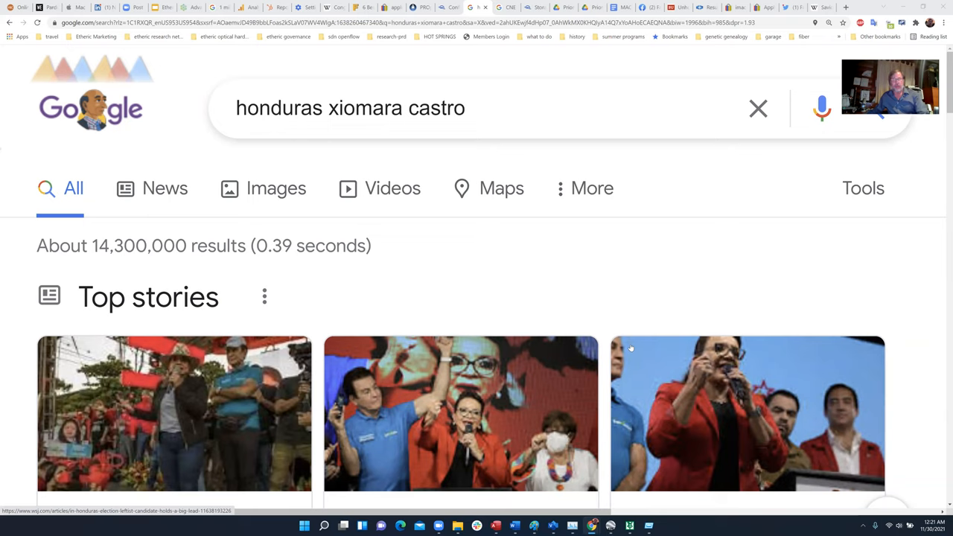
Return from the Honduras news results to the MapPoint territory map of the Americas.
{"action": "left_click", "coordinate": [629, 528]}
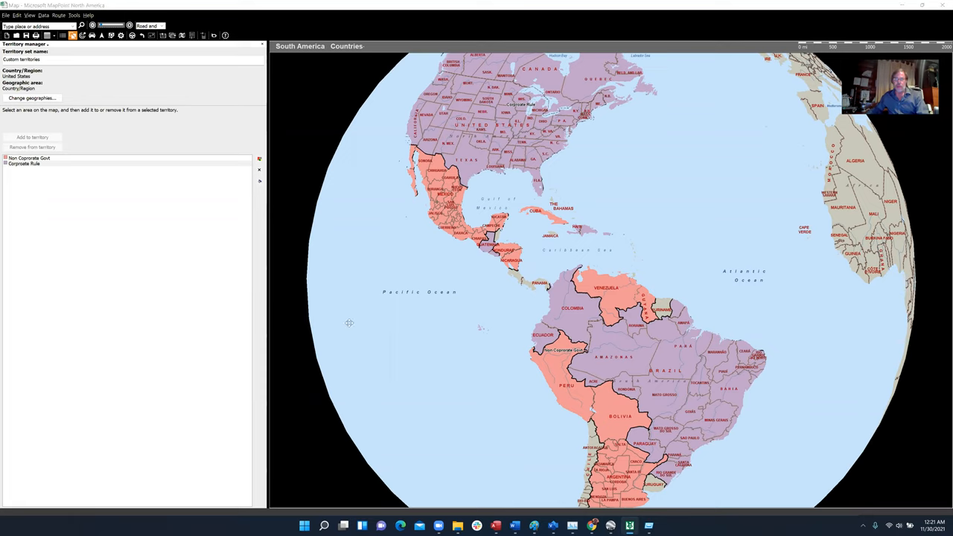
{"action": "mouse_move", "coordinate": [484, 290]}
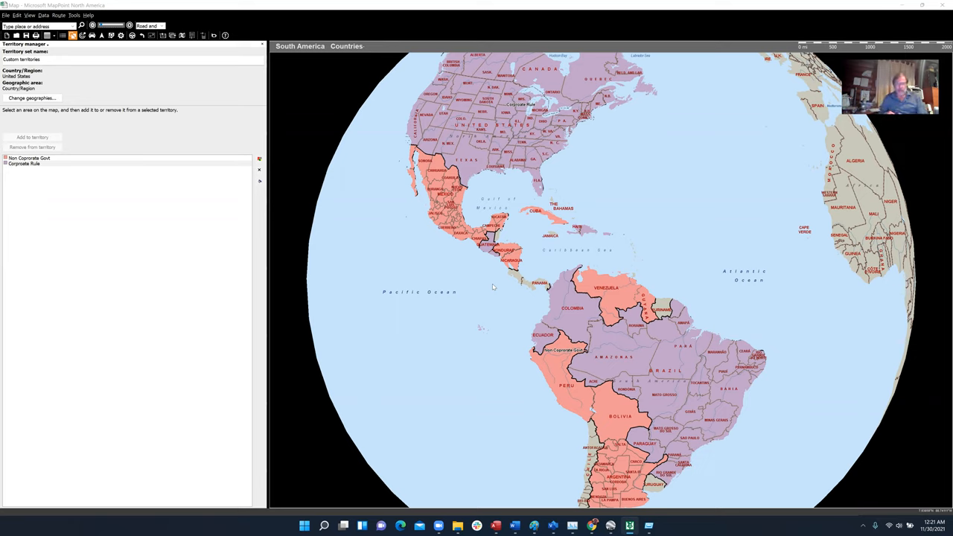
{"action": "mouse_move", "coordinate": [464, 277]}
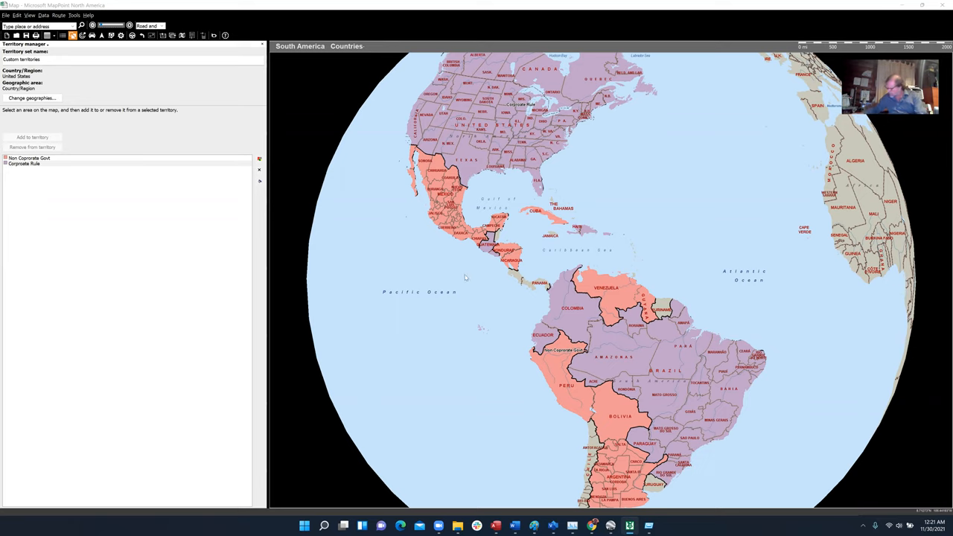
{"action": "mouse_move", "coordinate": [506, 304]}
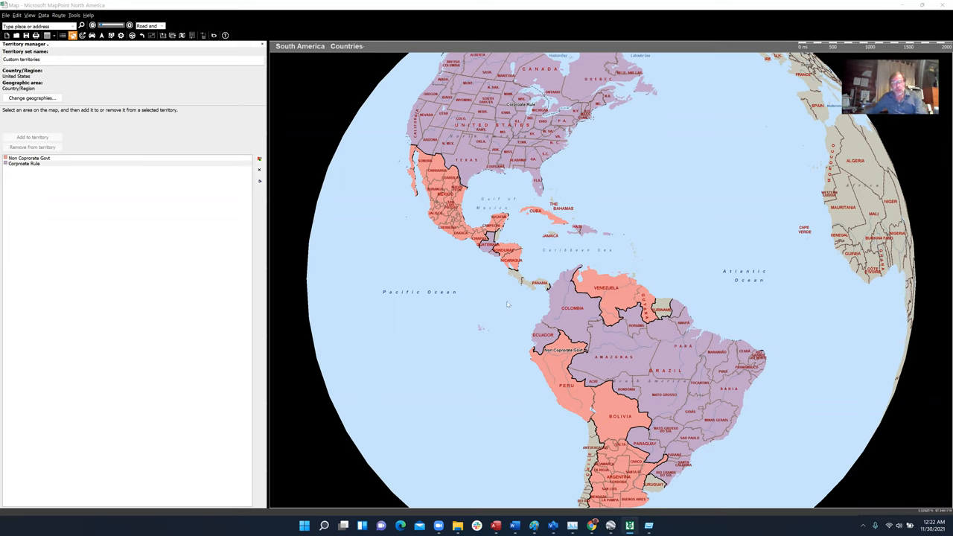
{"action": "mouse_move", "coordinate": [536, 316]}
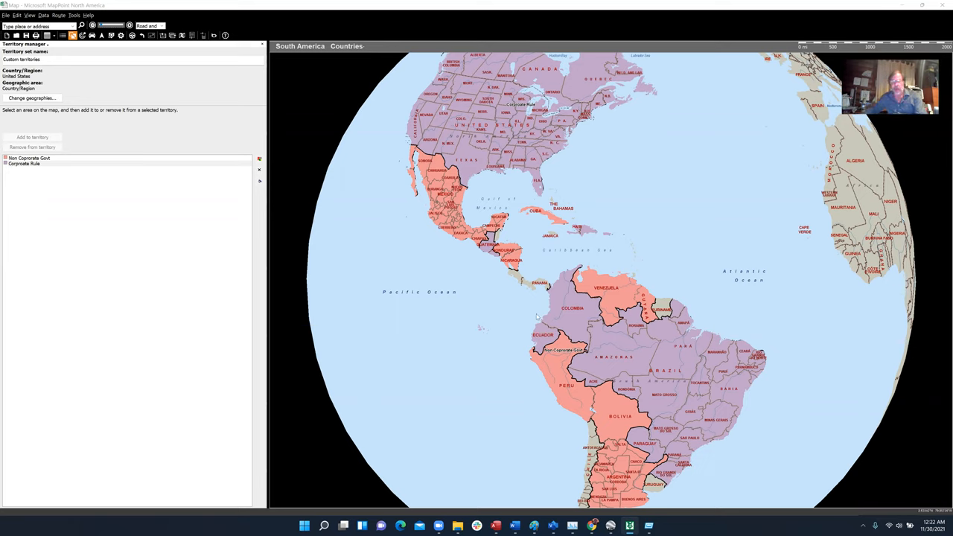
{"action": "mouse_move", "coordinate": [584, 301]}
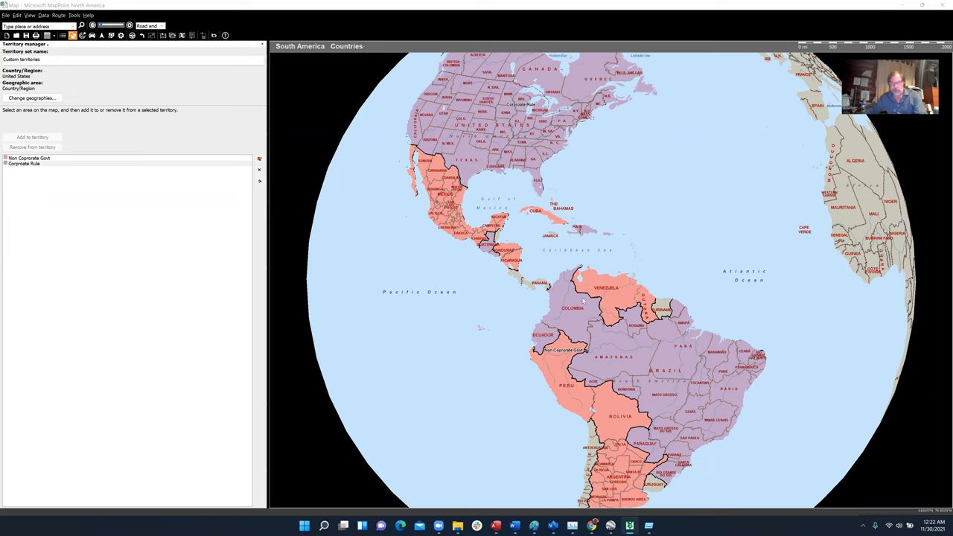
{"action": "mouse_move", "coordinate": [599, 301]}
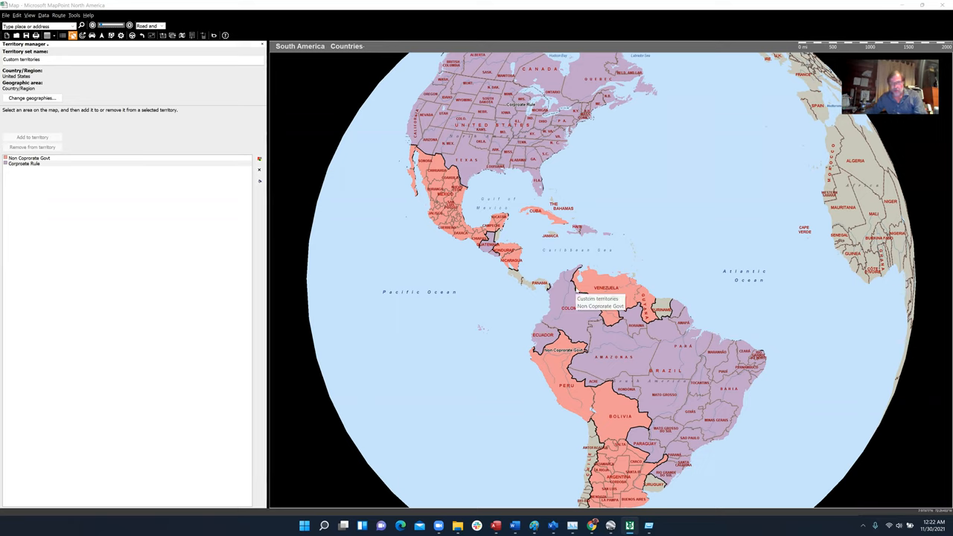
{"action": "mouse_move", "coordinate": [477, 282]}
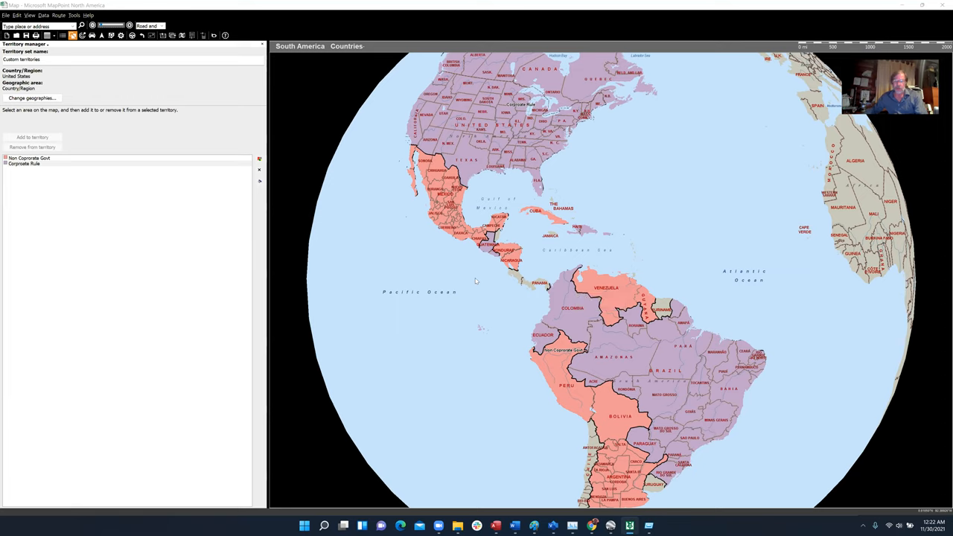
{"action": "mouse_move", "coordinate": [510, 287]}
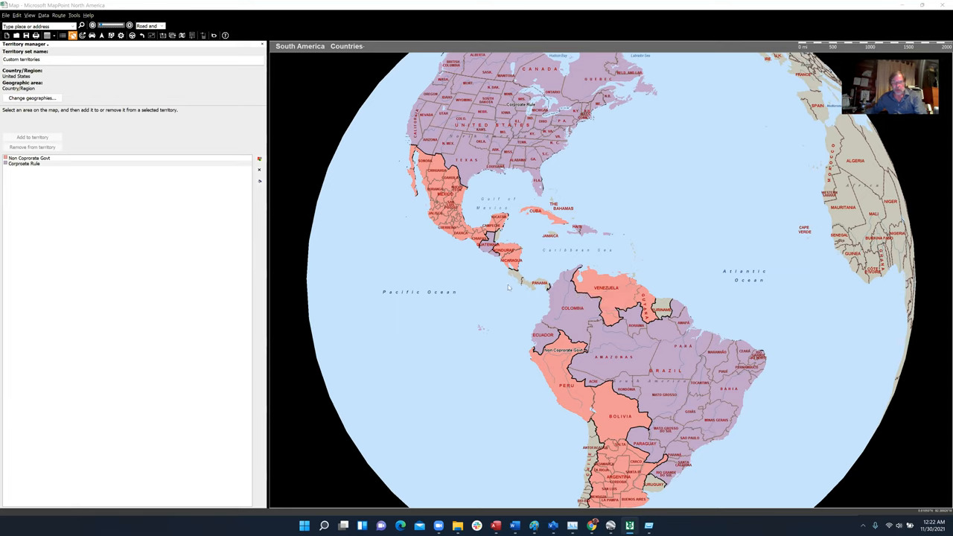
{"action": "mouse_move", "coordinate": [496, 293]}
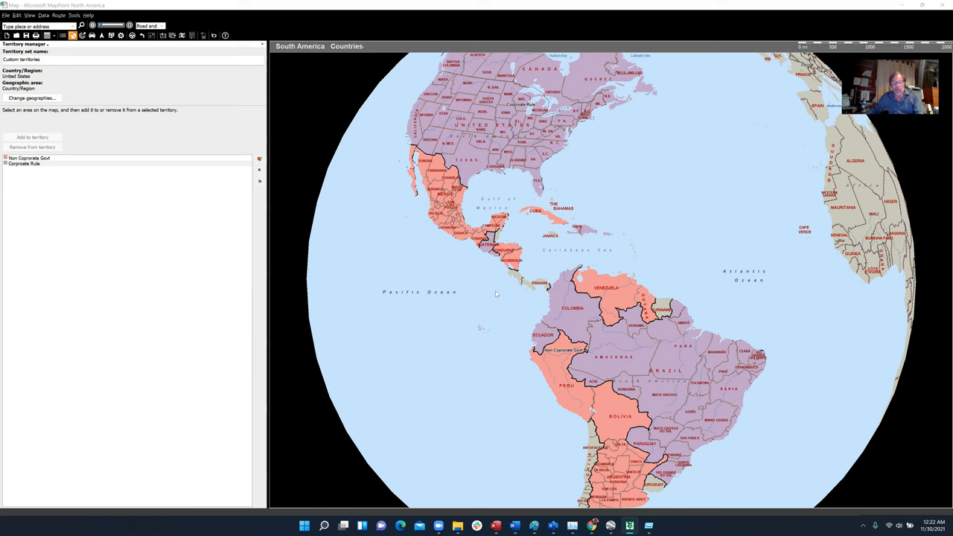
{"action": "mouse_move", "coordinate": [502, 321]}
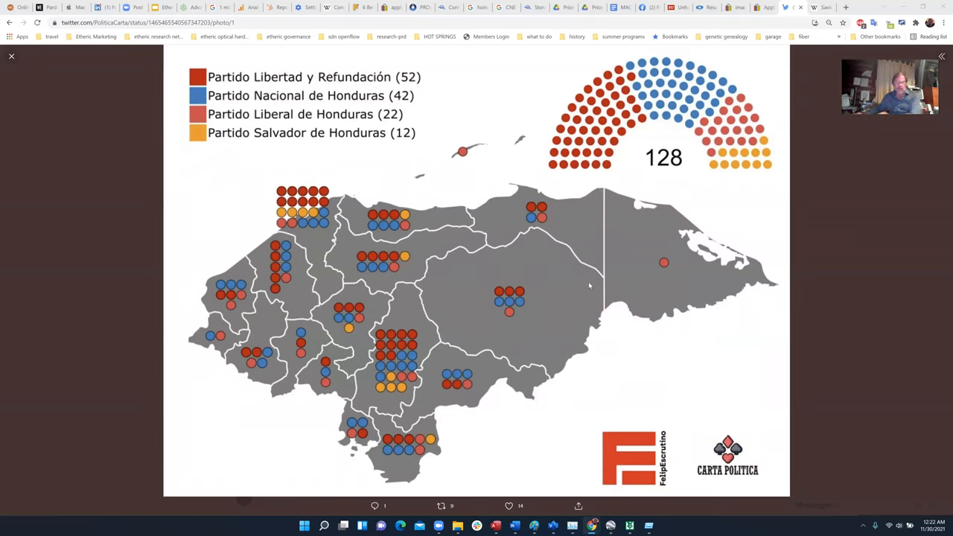
{"action": "mouse_move", "coordinate": [468, 289]}
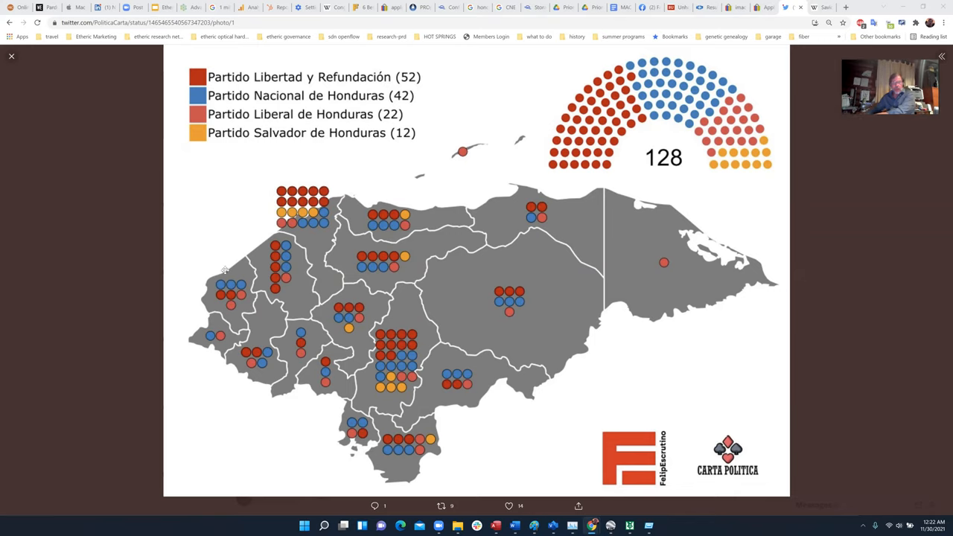
{"action": "mouse_move", "coordinate": [146, 220]}
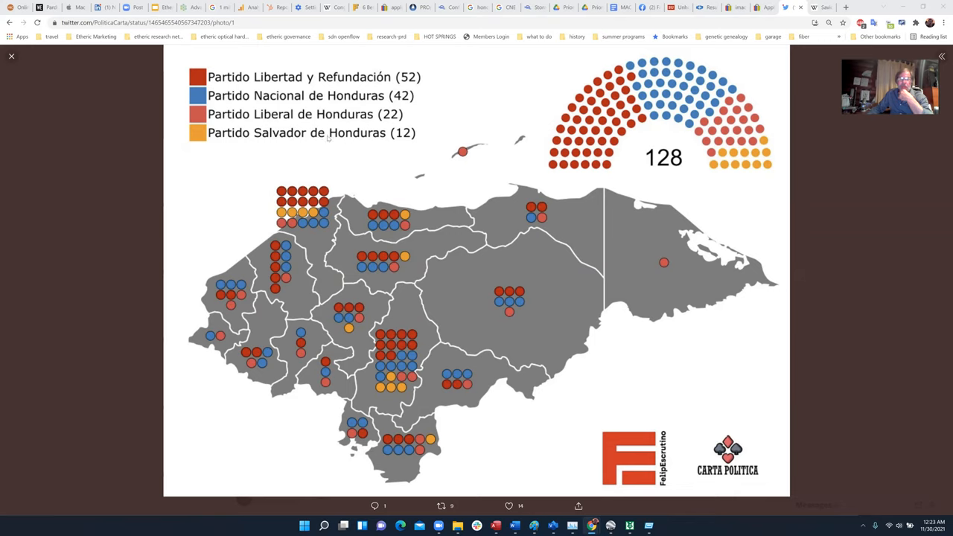
{"action": "mouse_move", "coordinate": [349, 140]}
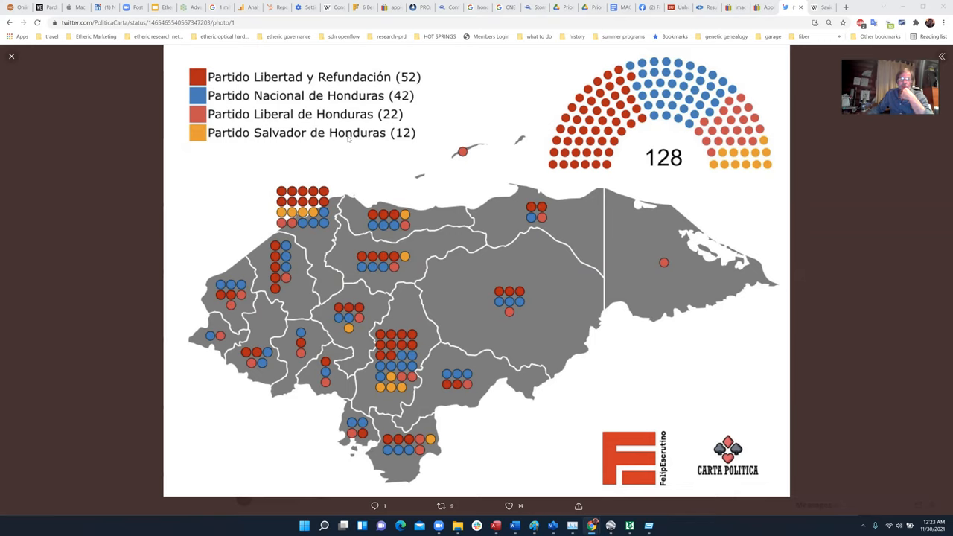
{"action": "mouse_move", "coordinate": [366, 140]}
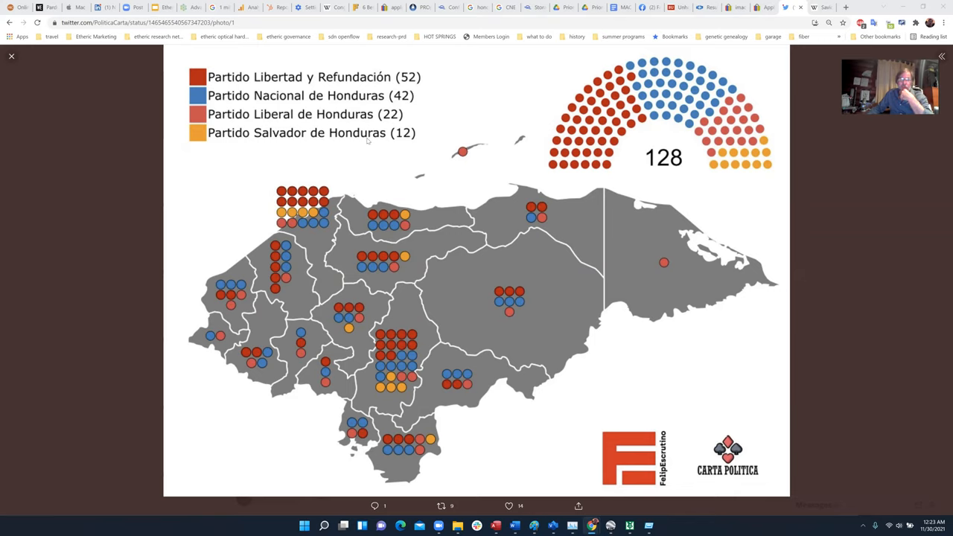
{"action": "mouse_move", "coordinate": [414, 109]}
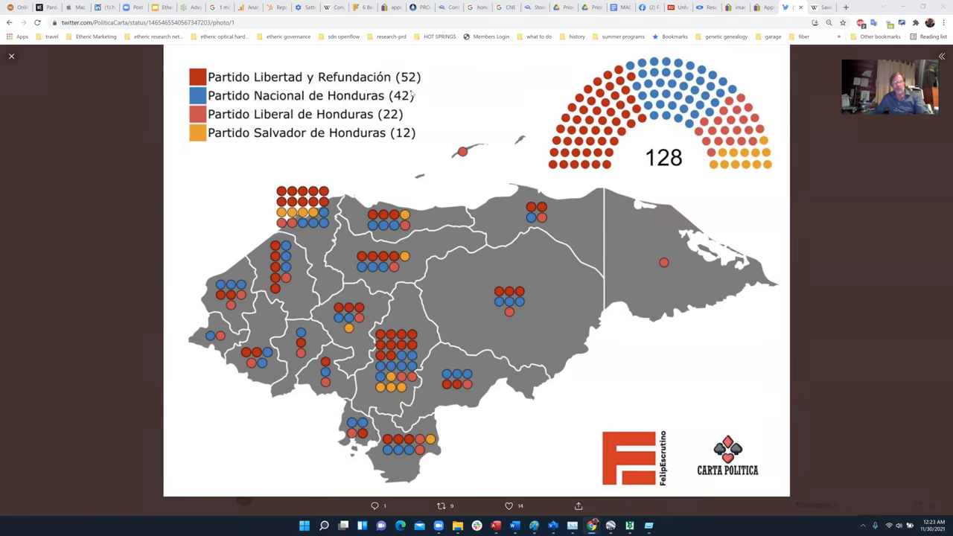
{"action": "mouse_move", "coordinate": [632, 170]}
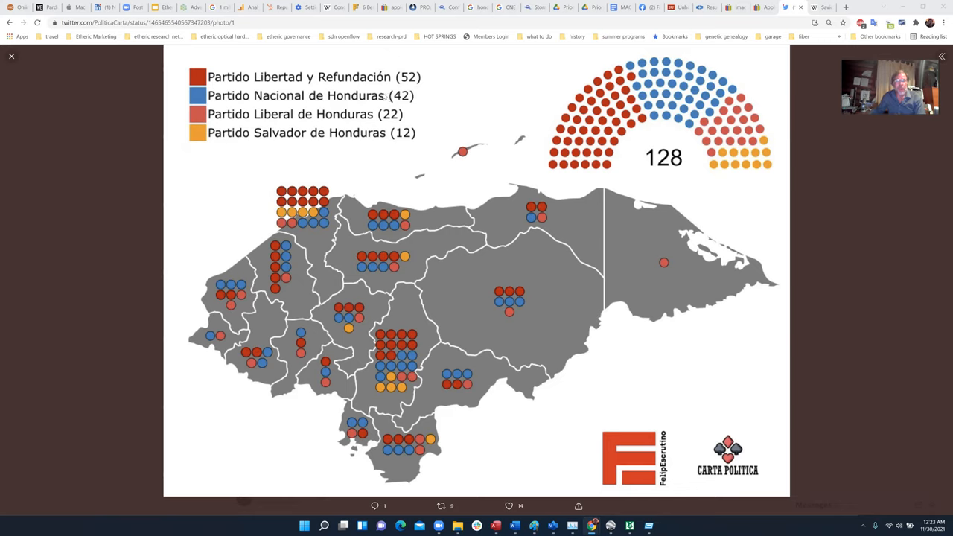
{"action": "mouse_move", "coordinate": [387, 97]}
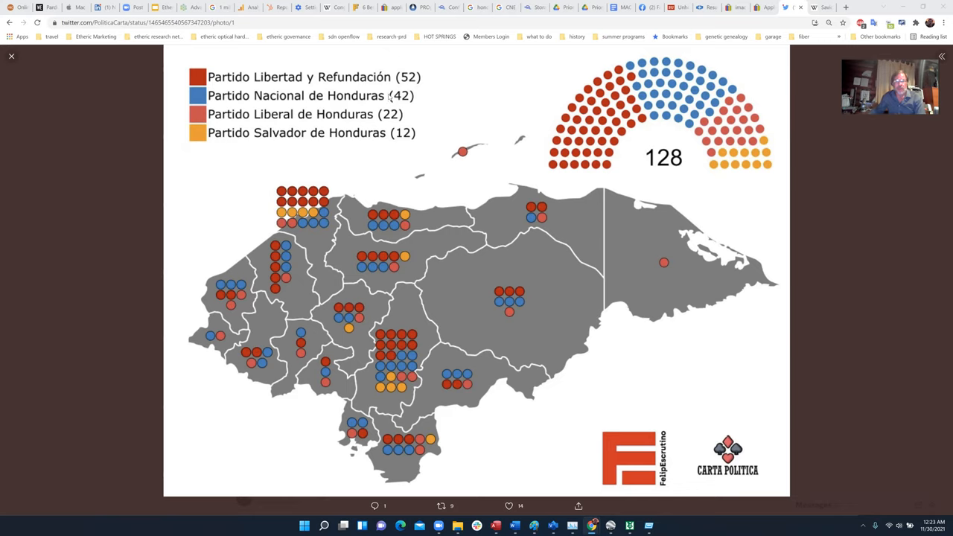
{"action": "mouse_move", "coordinate": [456, 118]}
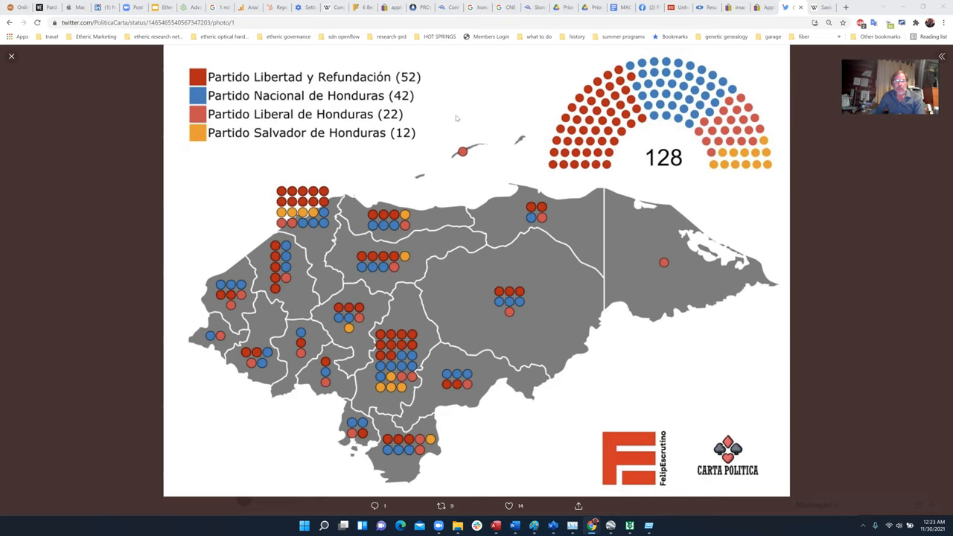
{"action": "mouse_move", "coordinate": [545, 95]}
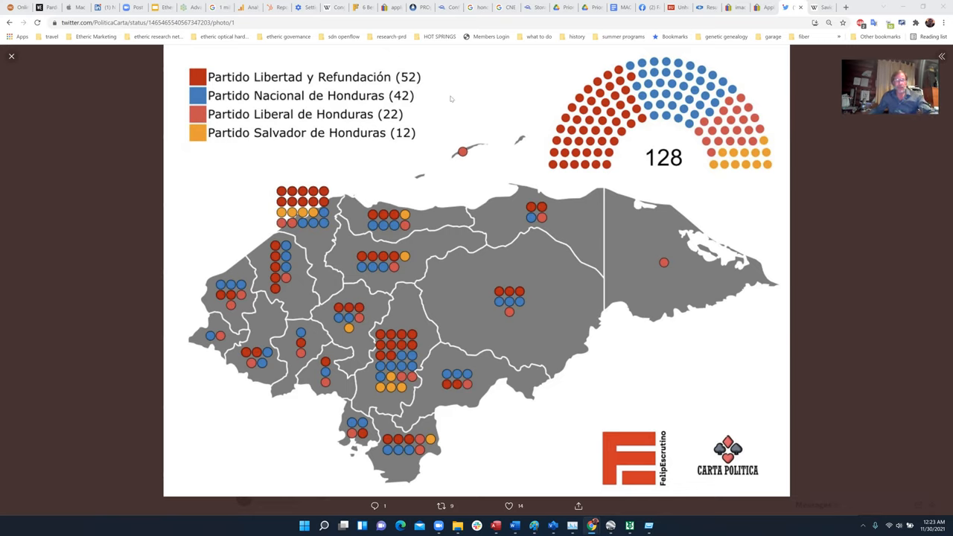
{"action": "mouse_move", "coordinate": [420, 101]}
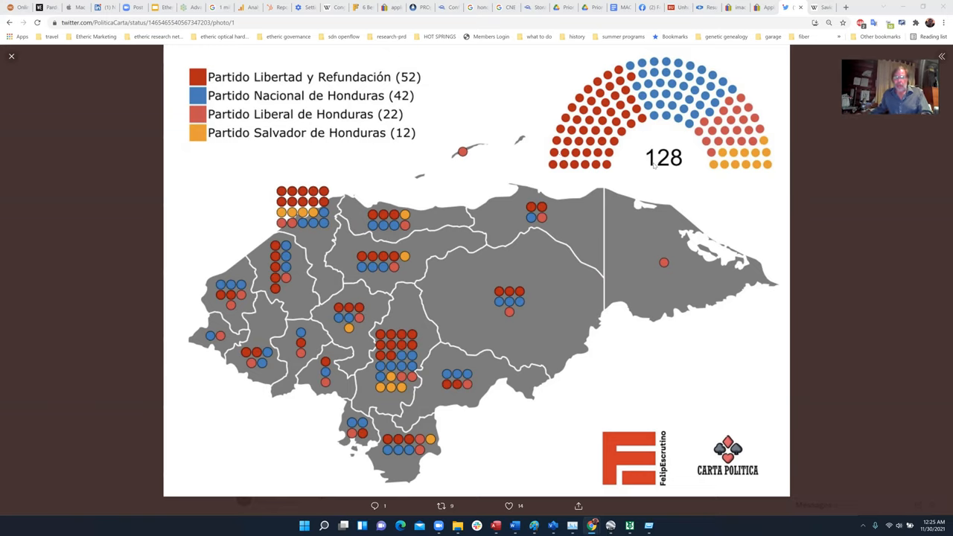
{"action": "mouse_move", "coordinate": [659, 153]}
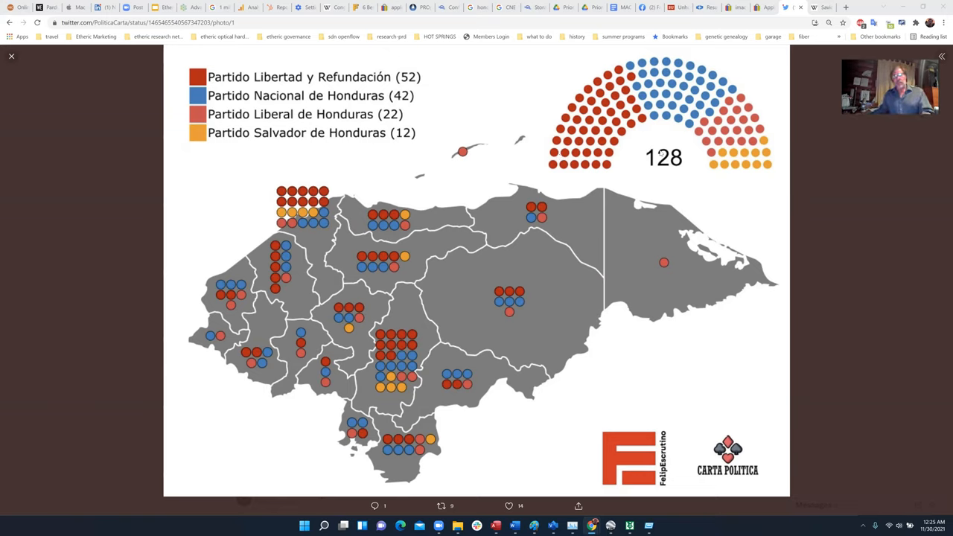
{"action": "mouse_move", "coordinate": [655, 147]}
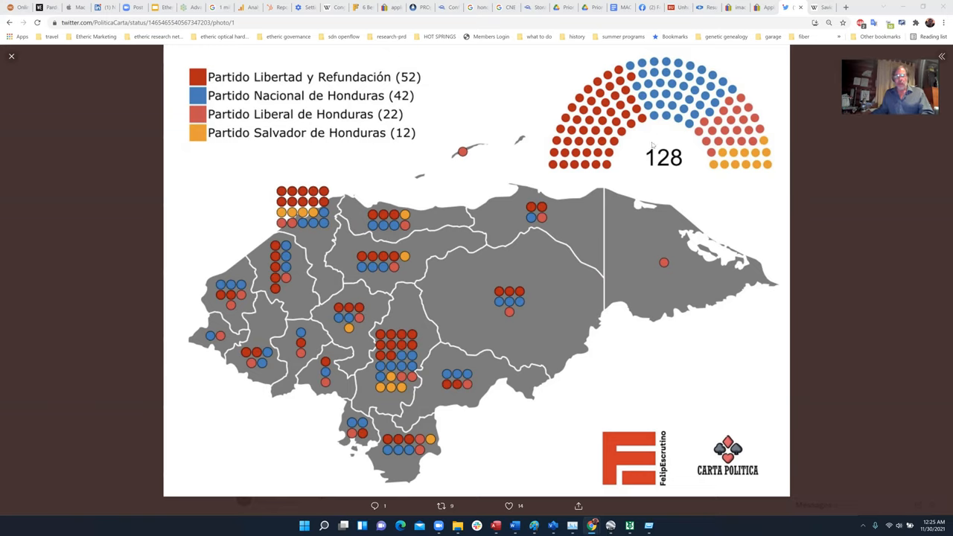
{"action": "mouse_move", "coordinate": [620, 160]}
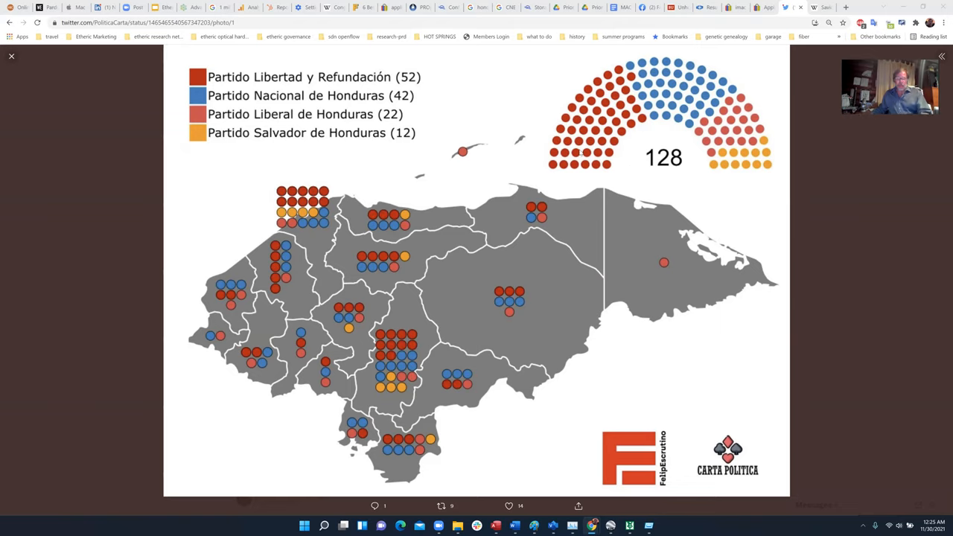
{"action": "mouse_move", "coordinate": [866, 179]}
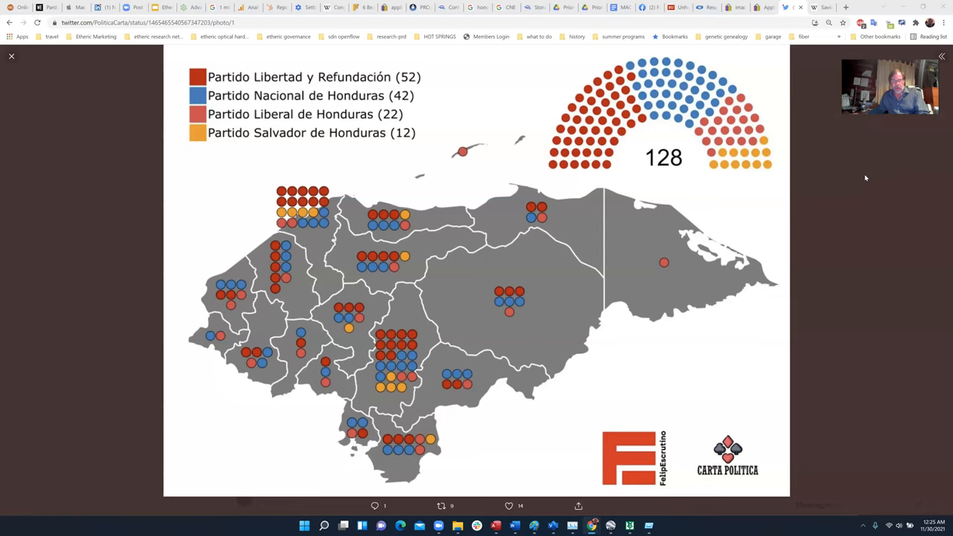
{"action": "mouse_move", "coordinate": [772, 185]}
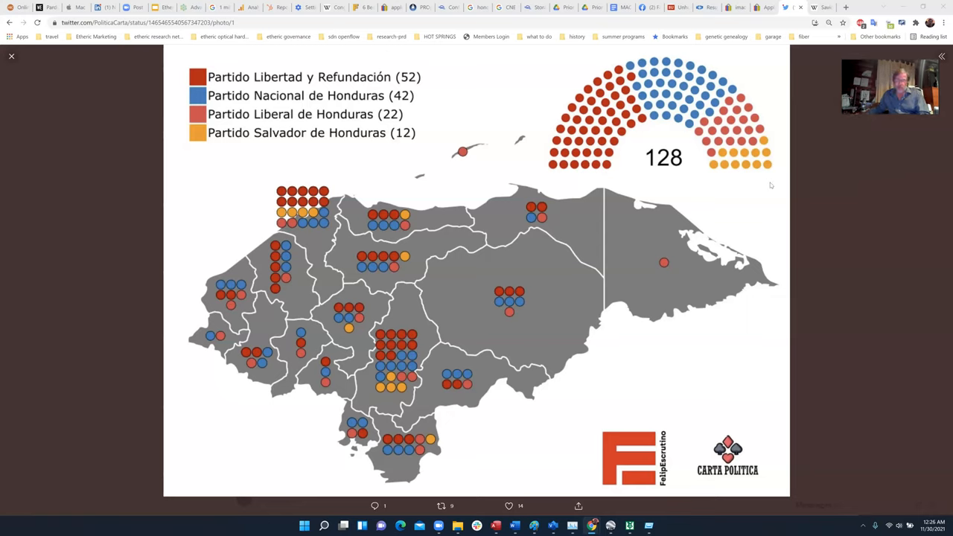
{"action": "mouse_move", "coordinate": [799, 224]}
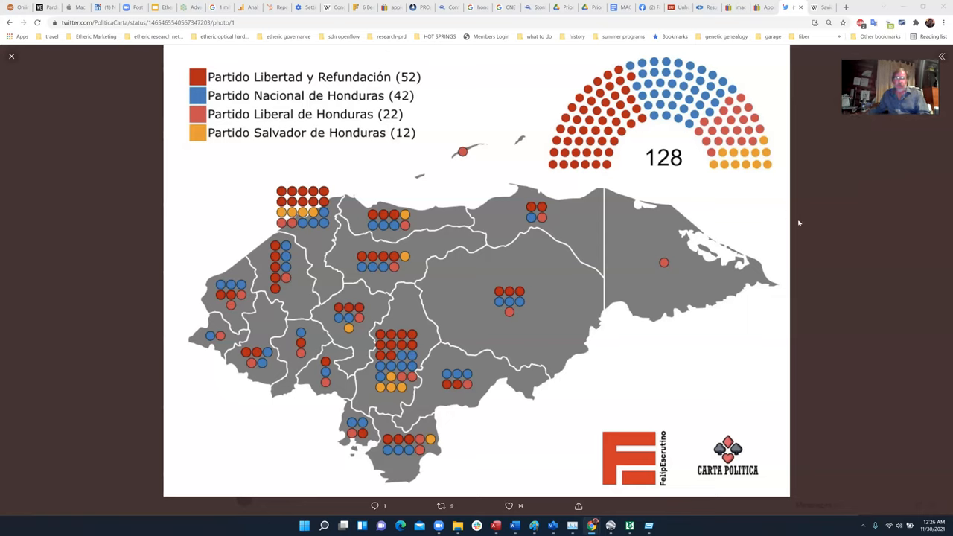
{"action": "mouse_move", "coordinate": [801, 222]}
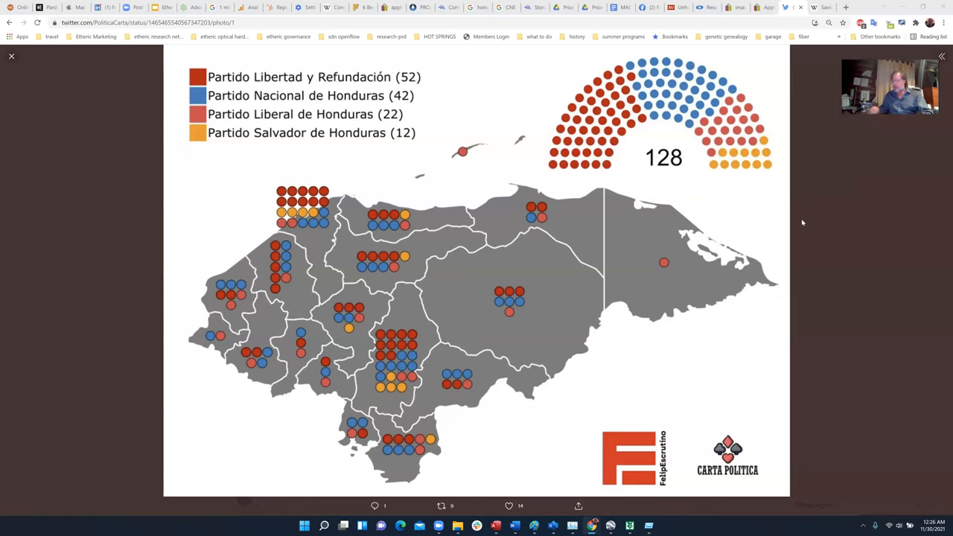
{"action": "mouse_move", "coordinate": [673, 202]}
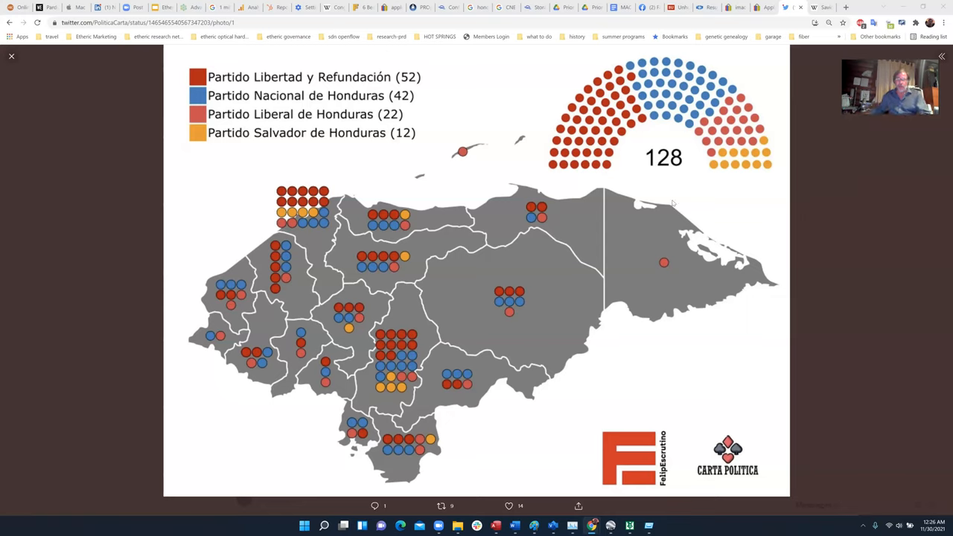
{"action": "mouse_move", "coordinate": [676, 216]}
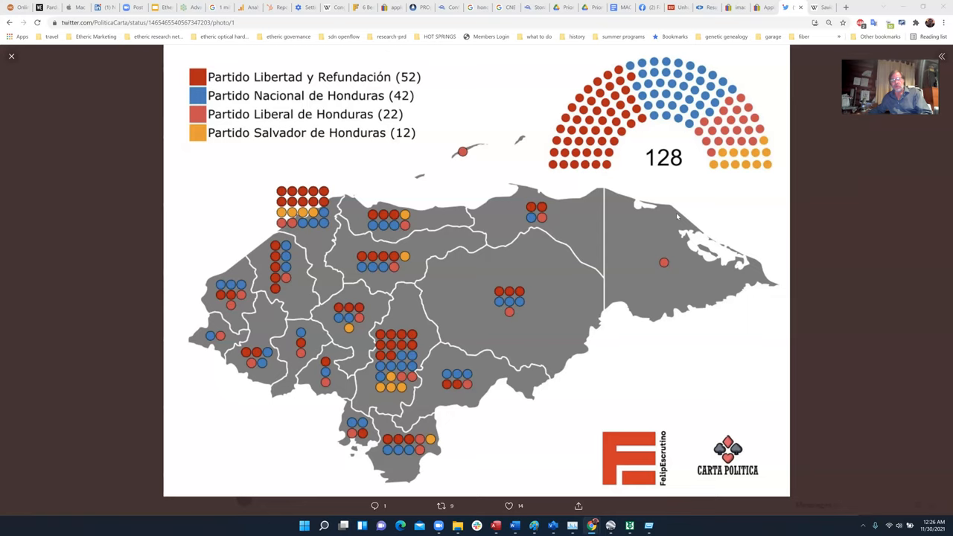
{"action": "mouse_move", "coordinate": [692, 231]}
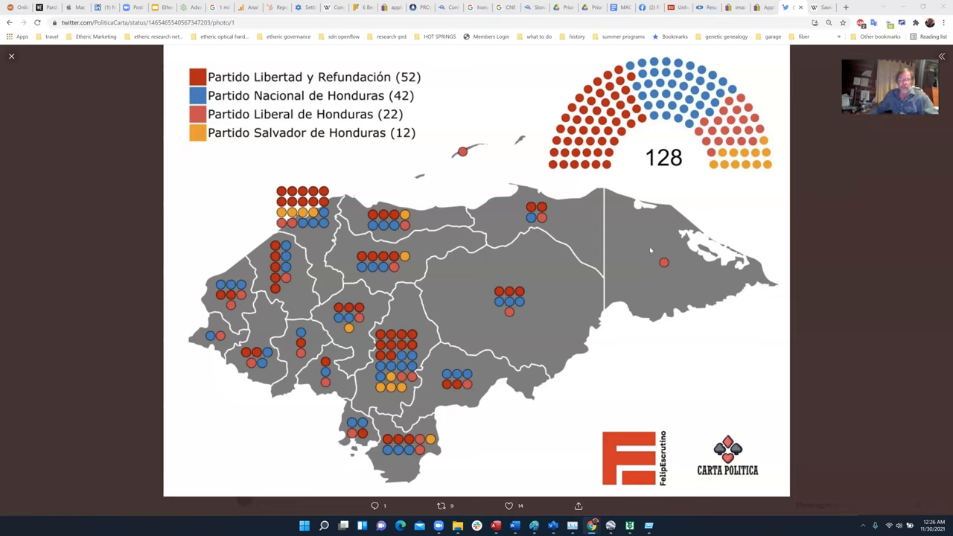
{"action": "mouse_move", "coordinate": [657, 256]}
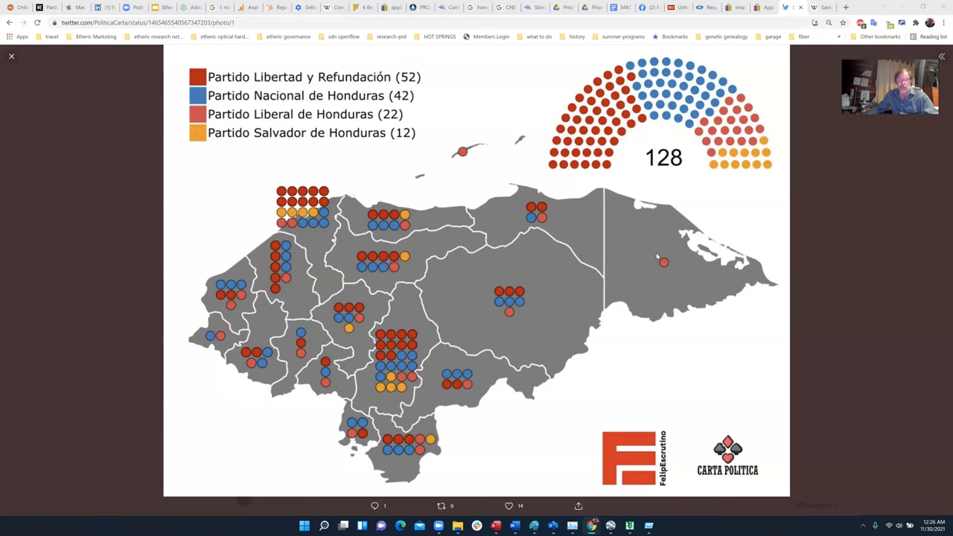
{"action": "mouse_move", "coordinate": [658, 256]}
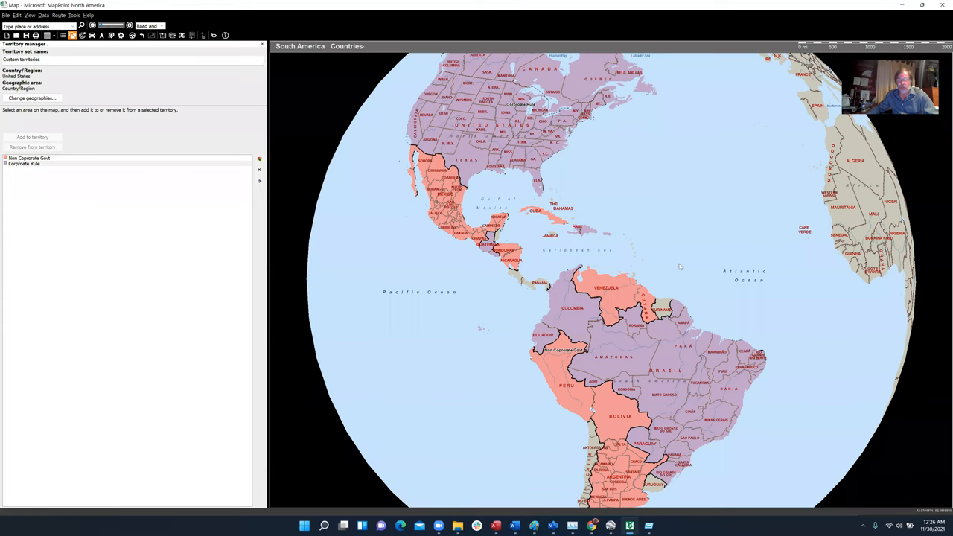
{"action": "mouse_move", "coordinate": [408, 240]}
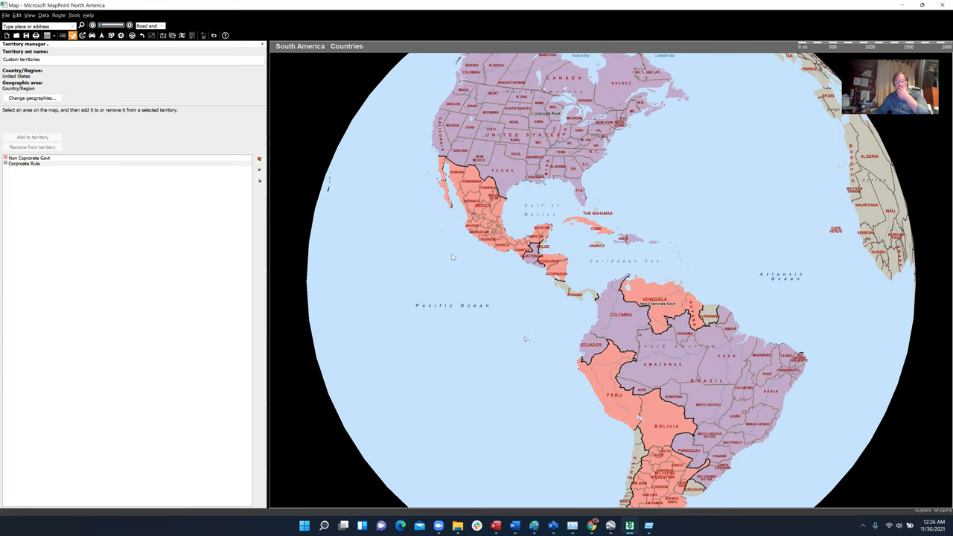
{"action": "mouse_move", "coordinate": [479, 262]}
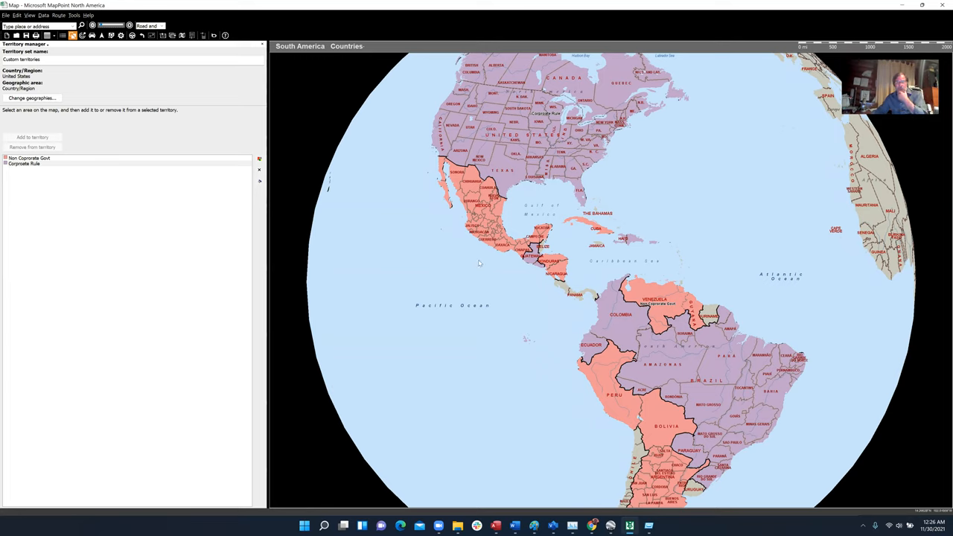
{"action": "mouse_move", "coordinate": [539, 272]}
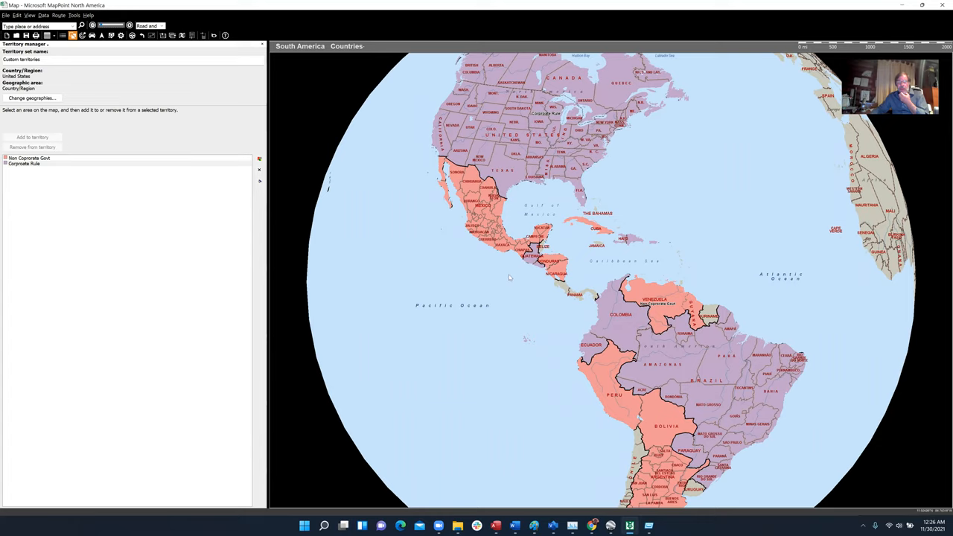
{"action": "mouse_move", "coordinate": [426, 262]}
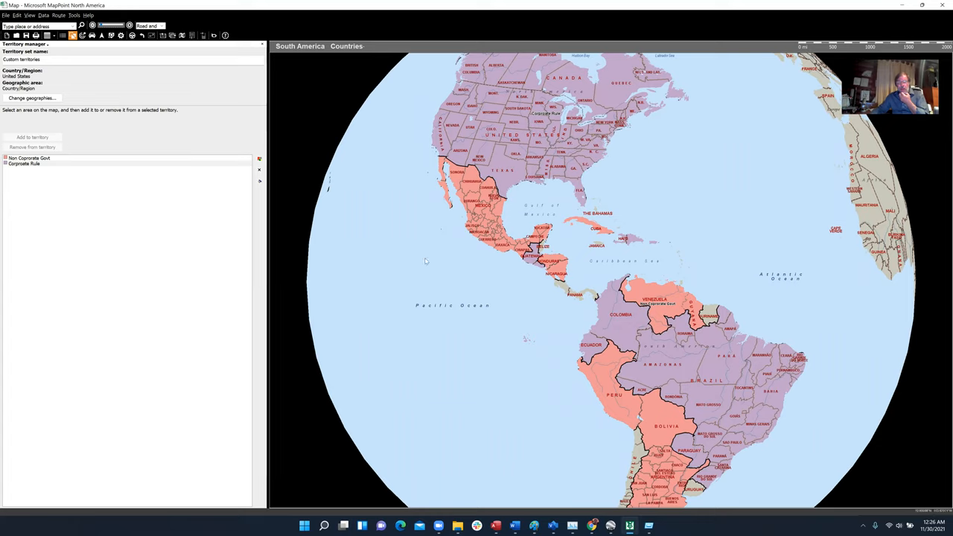
{"action": "mouse_move", "coordinate": [429, 267]}
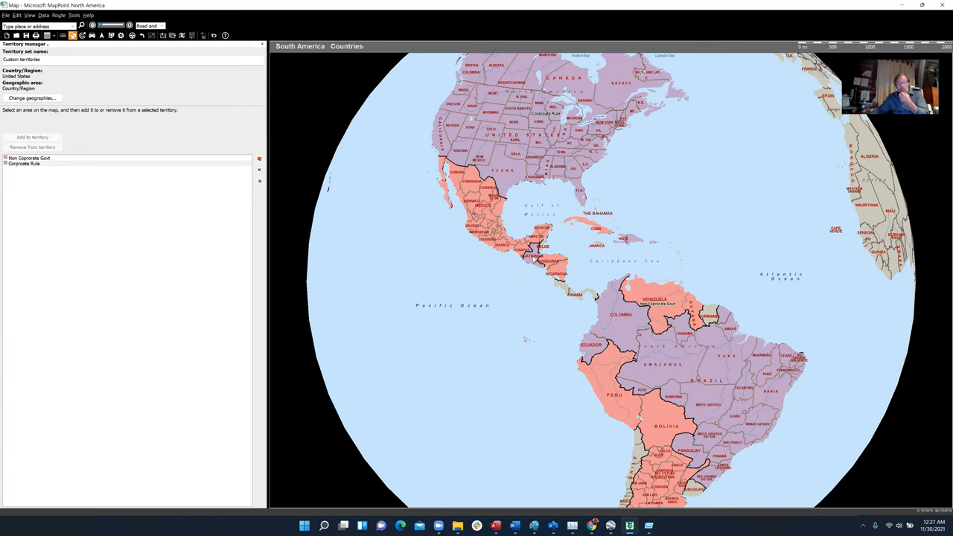
{"action": "mouse_move", "coordinate": [537, 261]}
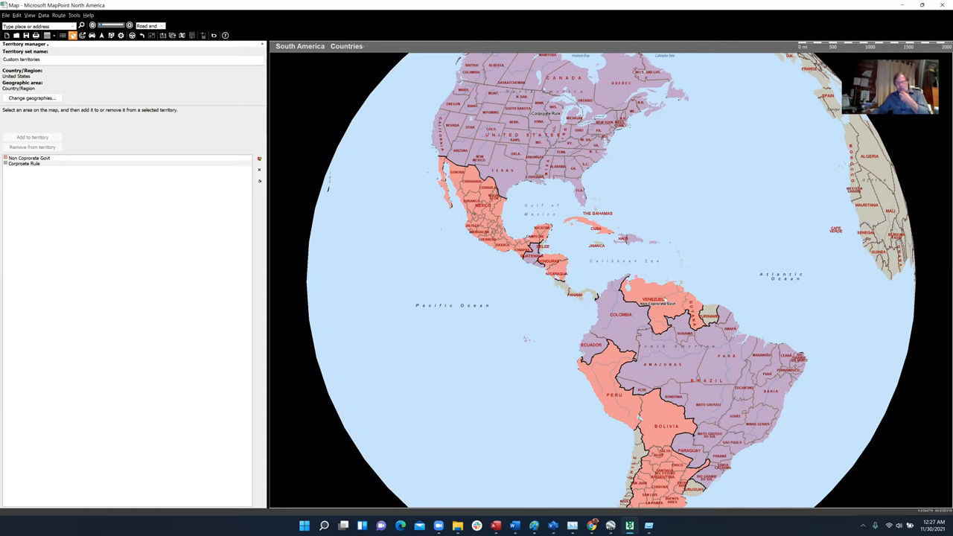
{"action": "mouse_move", "coordinate": [693, 313]}
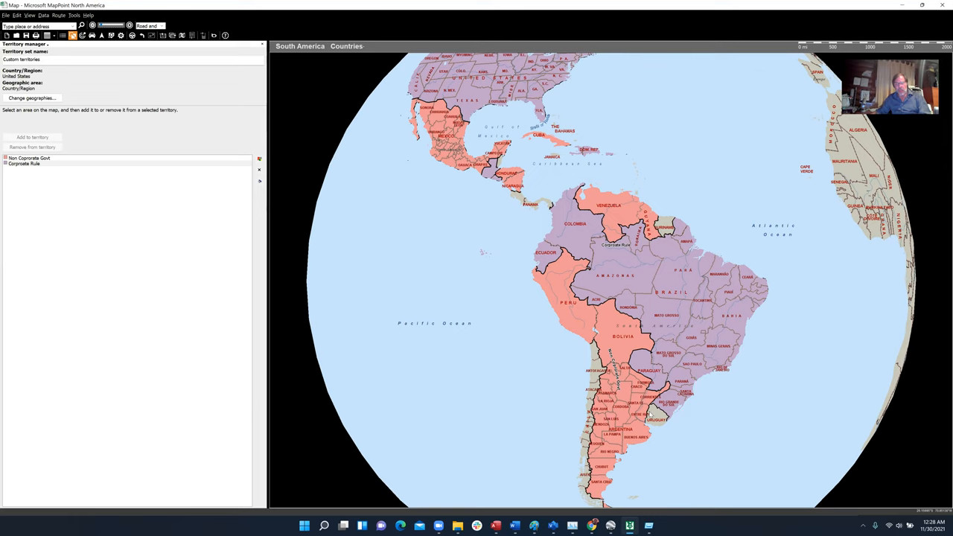
{"action": "mouse_move", "coordinate": [671, 328]}
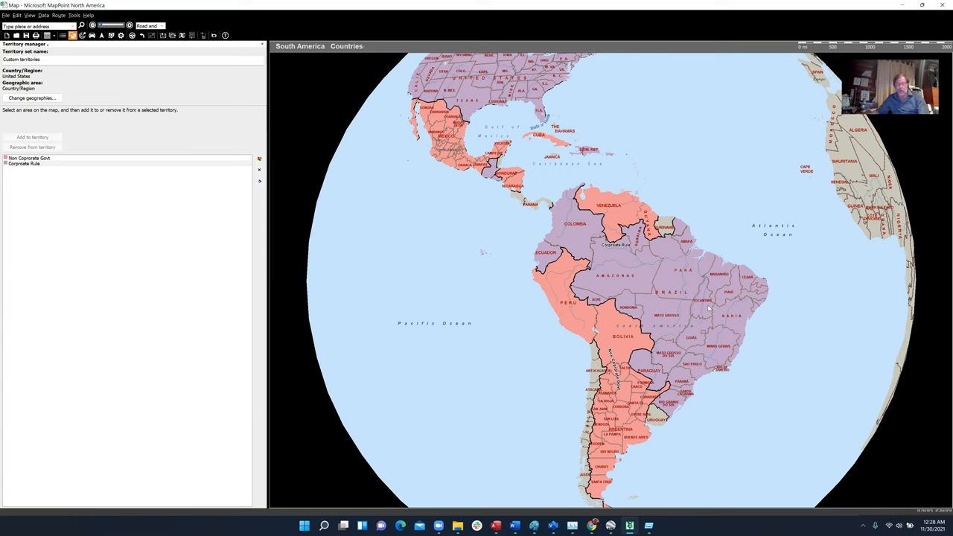
{"action": "mouse_move", "coordinate": [682, 322]}
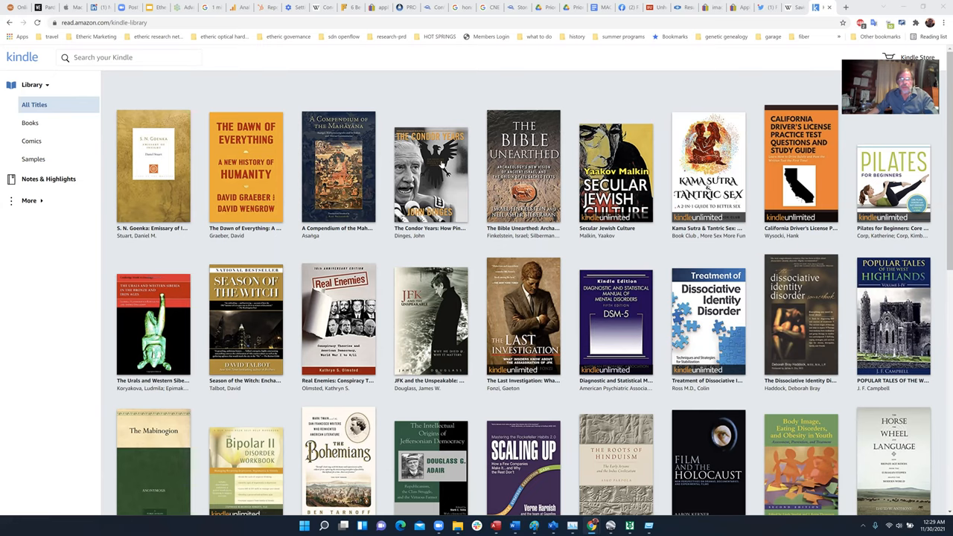
{"action": "mouse_move", "coordinate": [444, 167]}
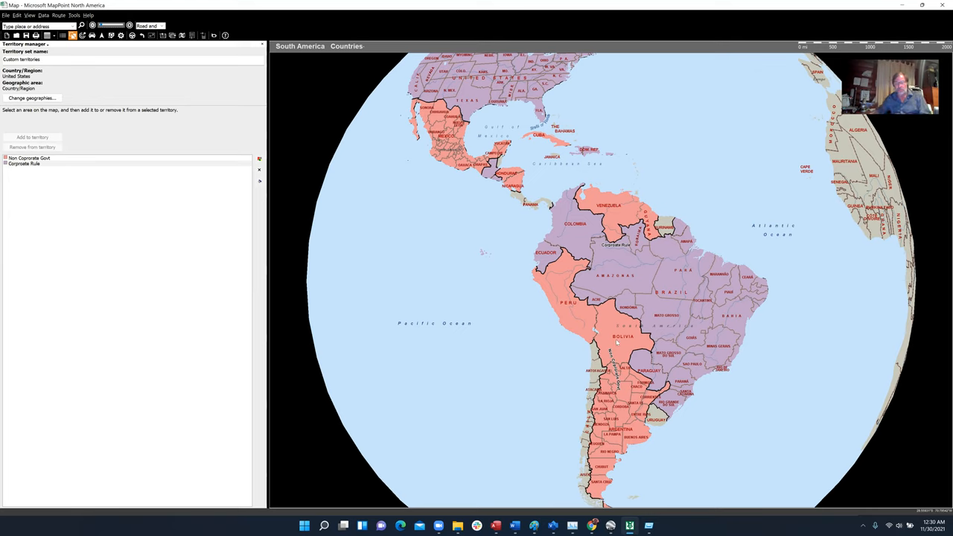
{"action": "mouse_move", "coordinate": [736, 412]}
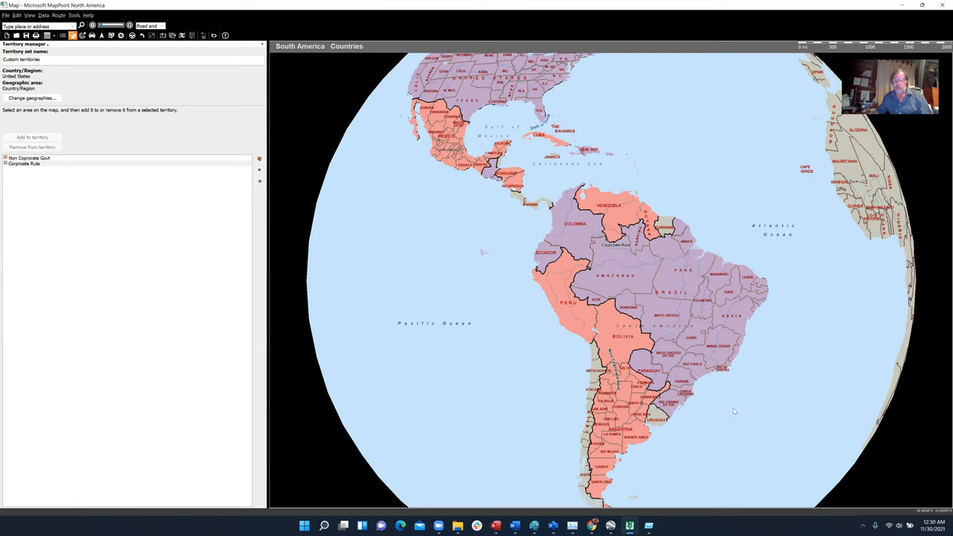
{"action": "mouse_move", "coordinate": [712, 420]}
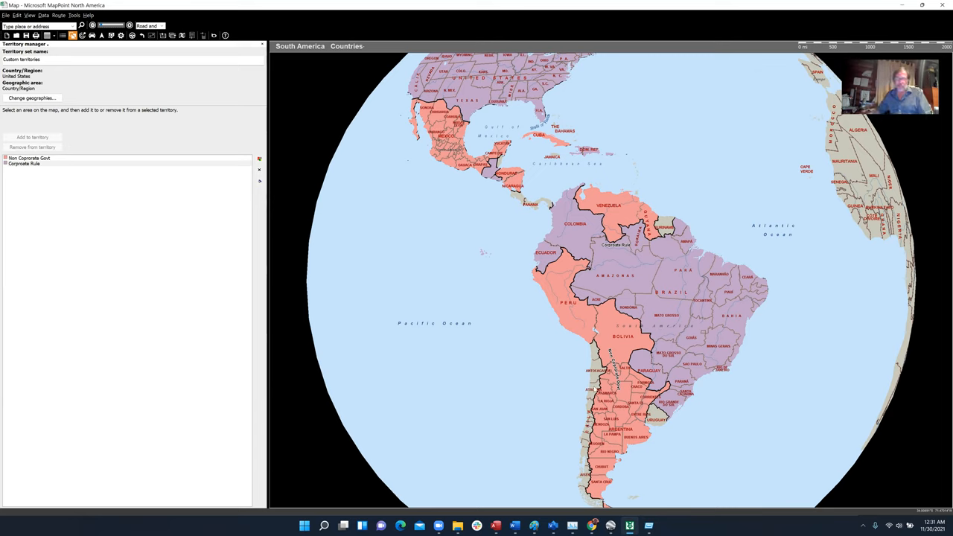
{"action": "mouse_move", "coordinate": [658, 438]}
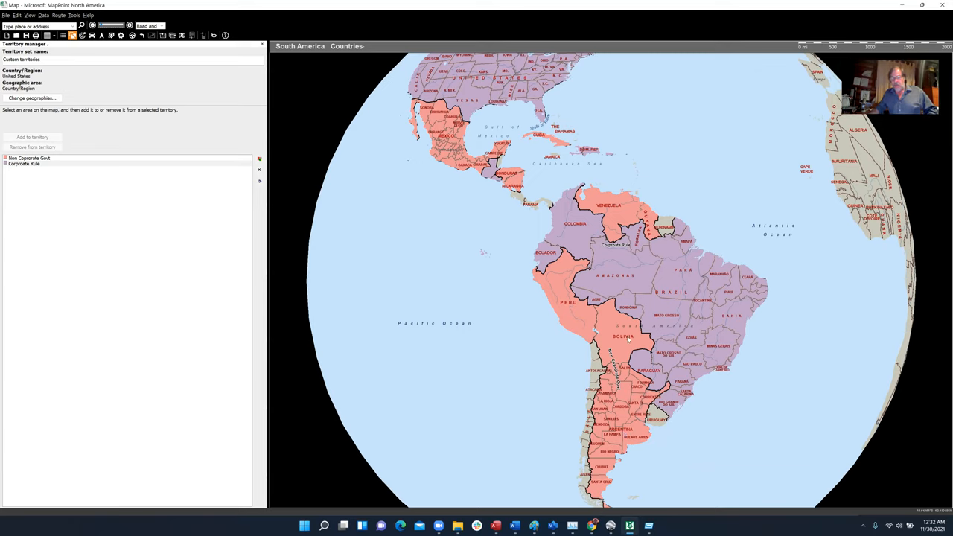
{"action": "mouse_move", "coordinate": [616, 341]}
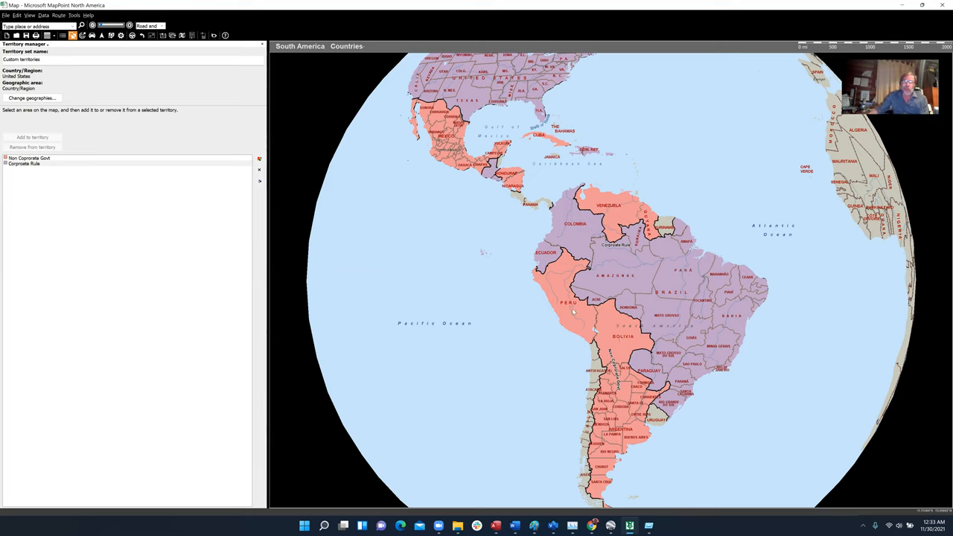
{"action": "mouse_move", "coordinate": [588, 344]}
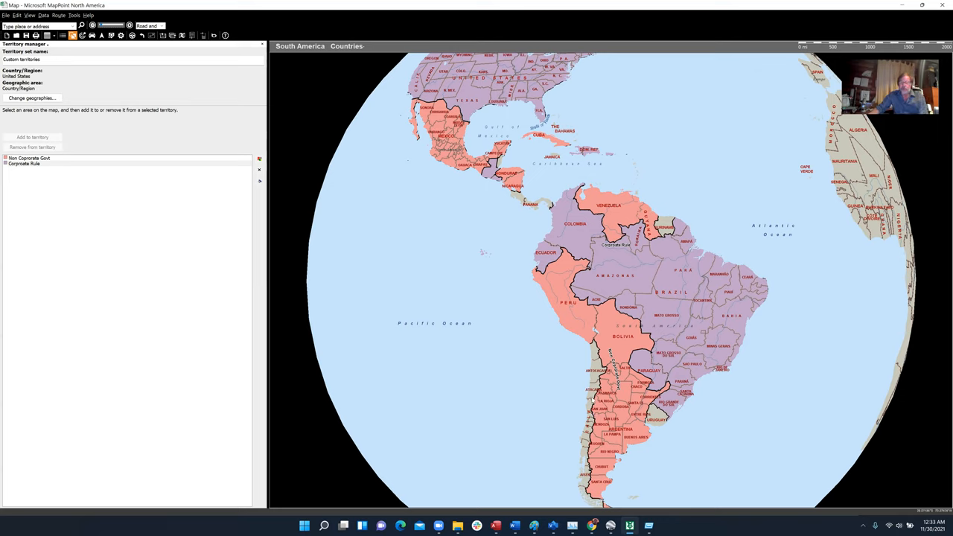
{"action": "mouse_move", "coordinate": [593, 420]}
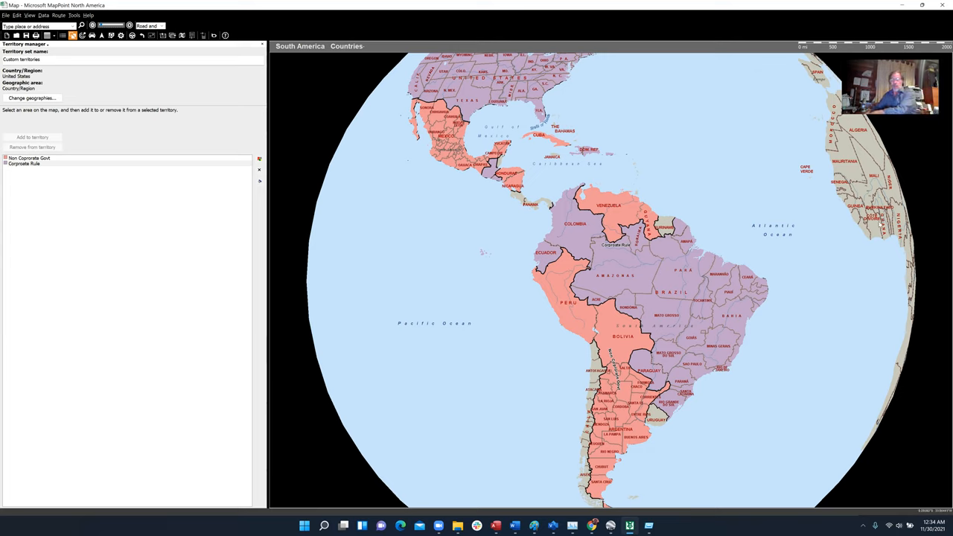
{"action": "mouse_move", "coordinate": [769, 111]}
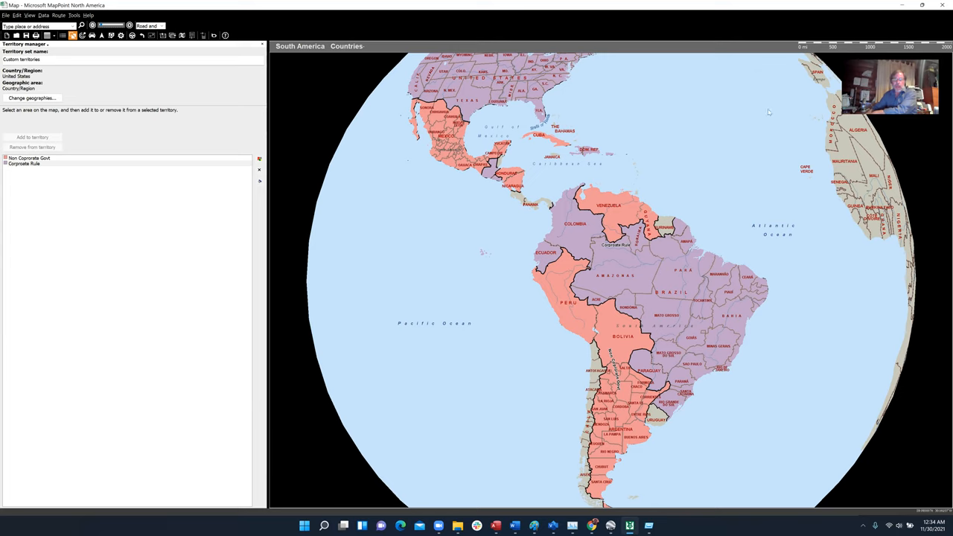
{"action": "mouse_move", "coordinate": [338, 126]}
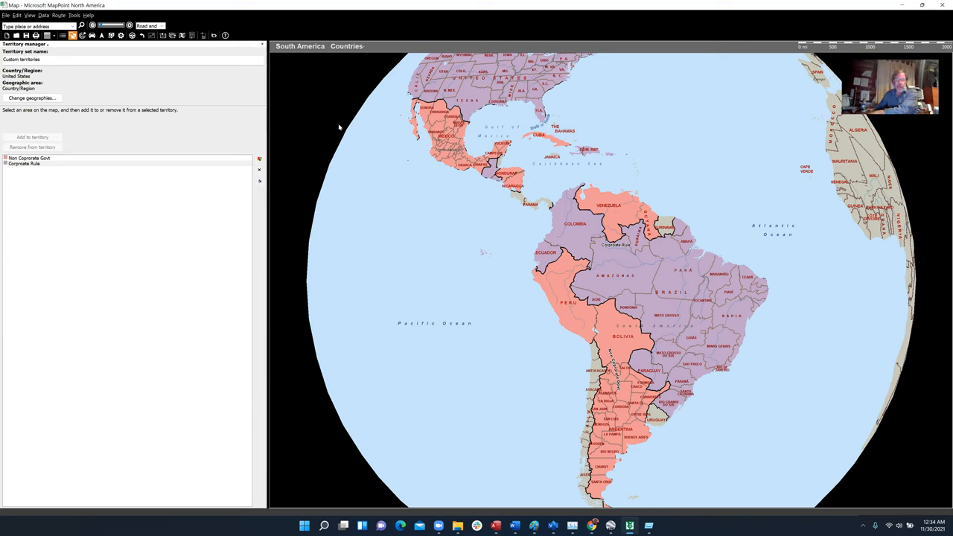